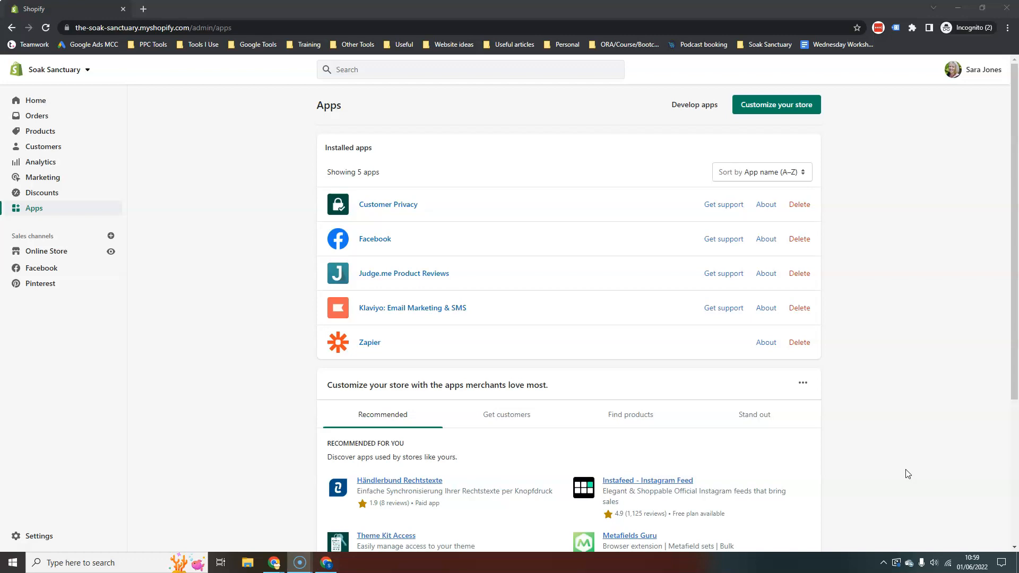
mouse_move(139, 297)
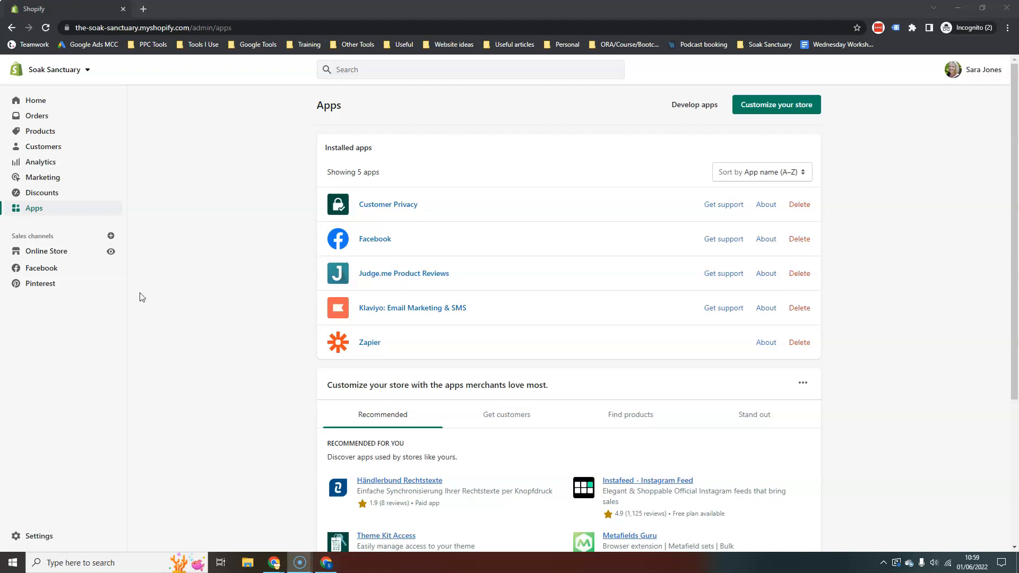
mouse_move(86, 272)
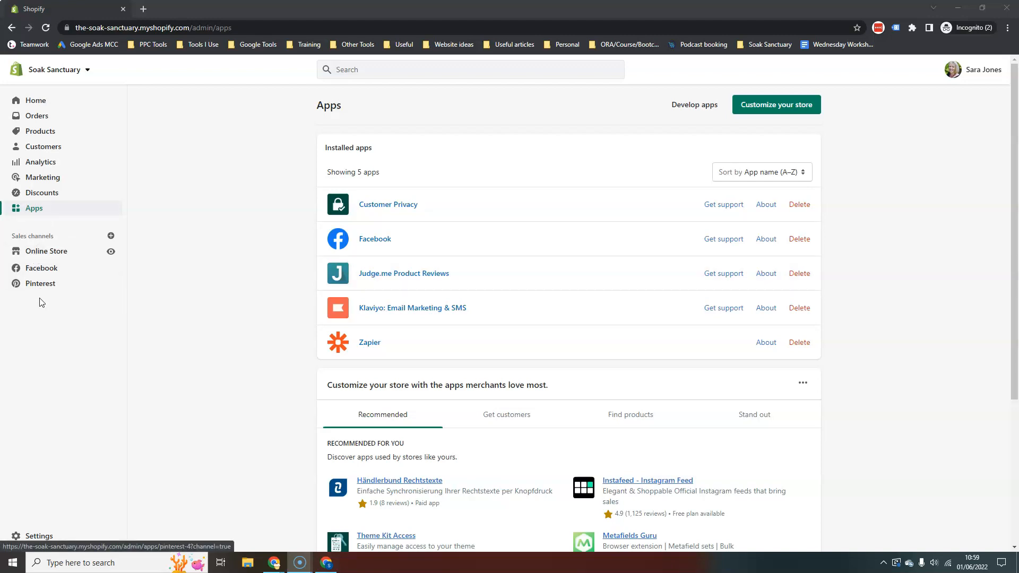
mouse_move(83, 309)
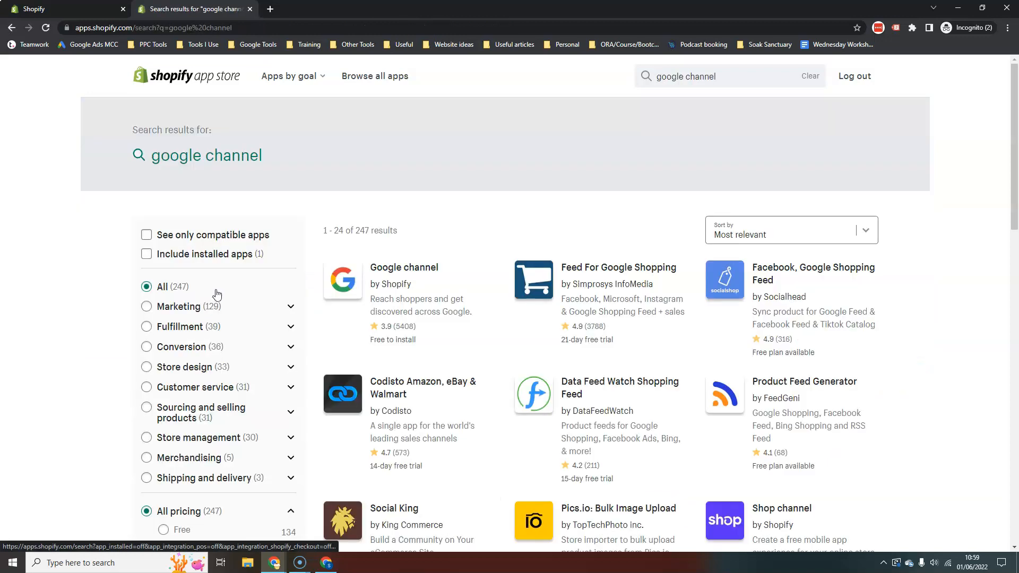
mouse_move(403, 267)
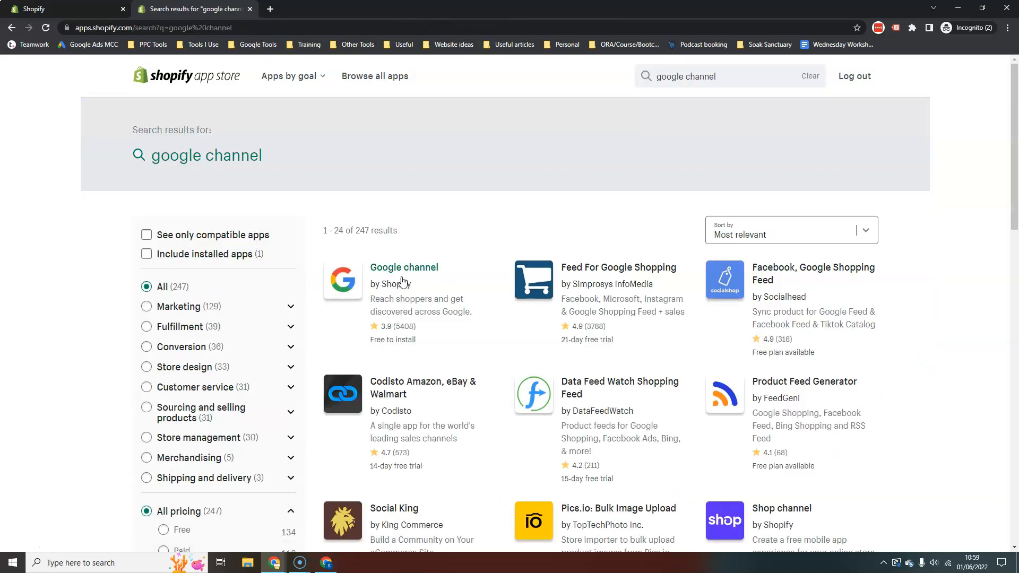
- Add the Google channel by Shopify app and approve it as a sales channel for Soak Sanctuary
click(404, 267)
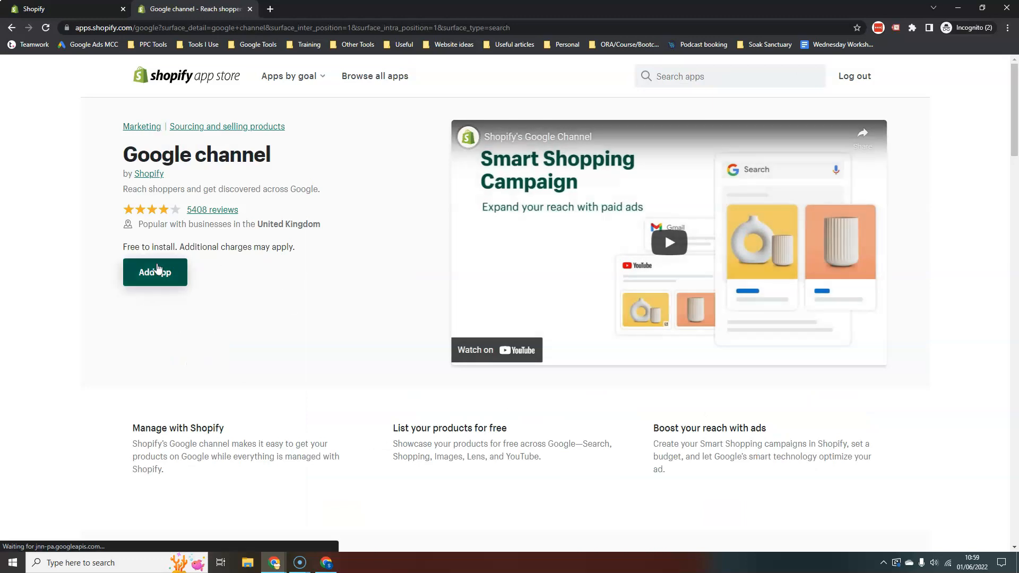
click(154, 272)
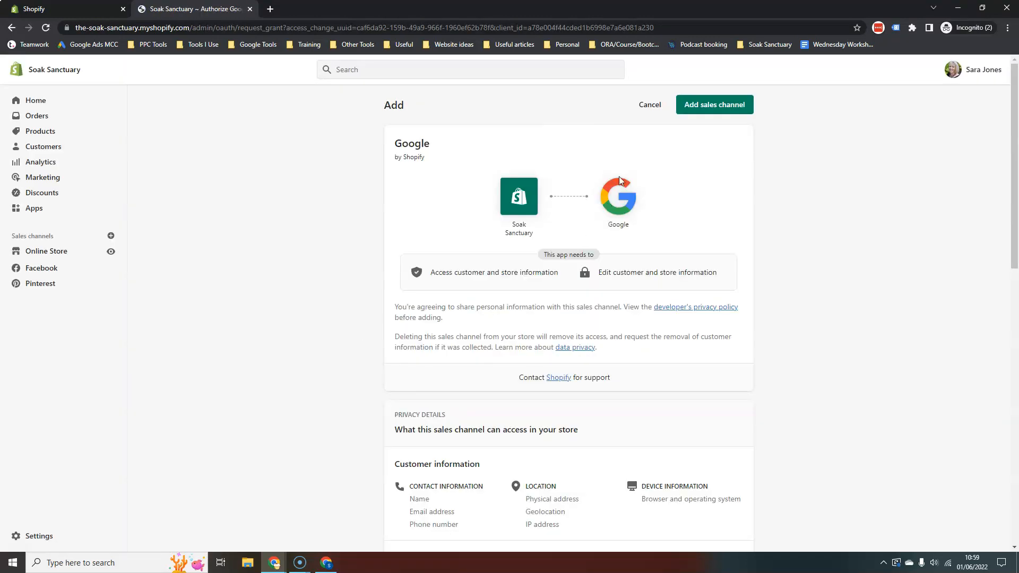
click(713, 105)
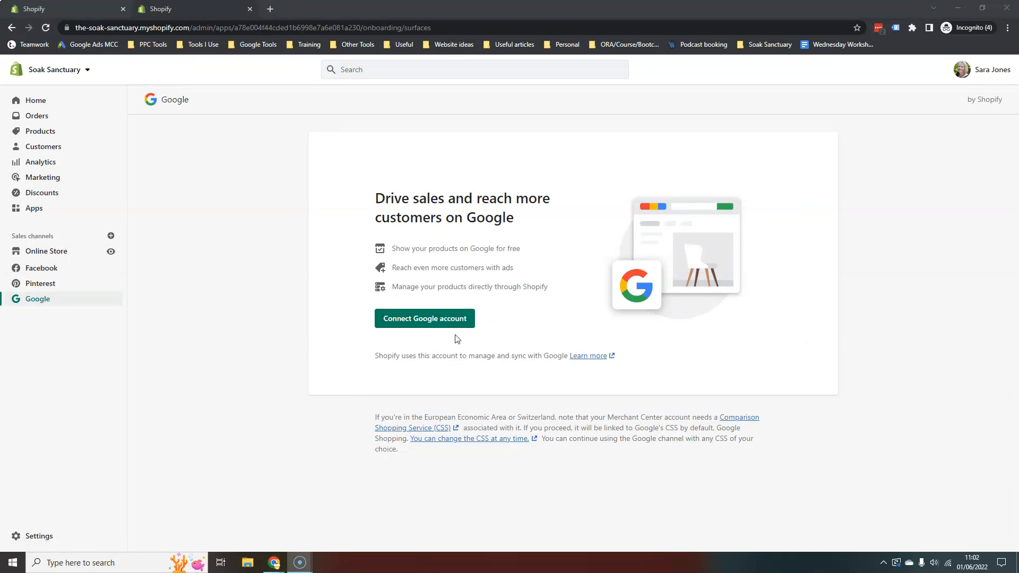
mouse_move(488, 333)
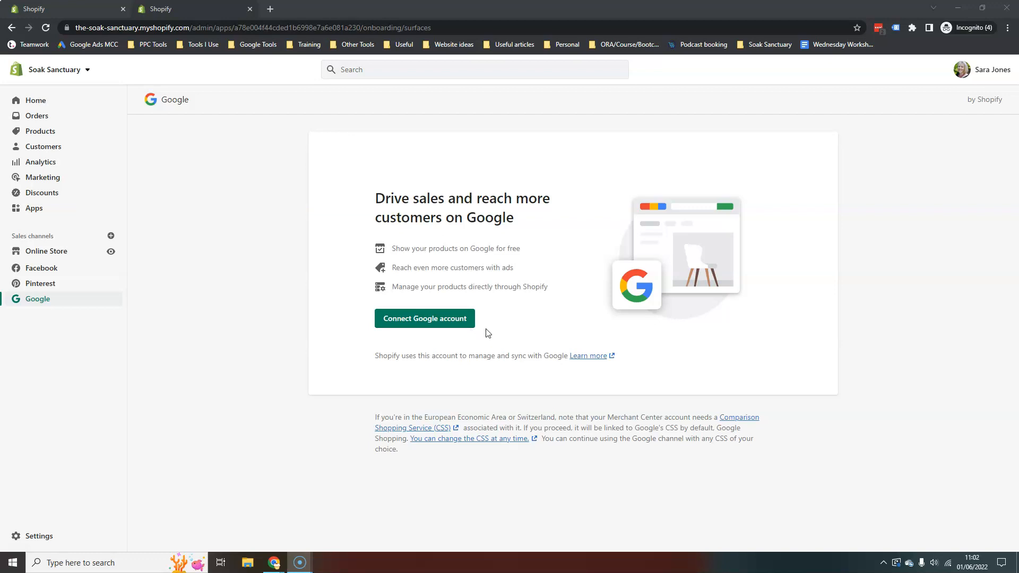
- Start connecting a Google account so the Google sign-in window appears
click(425, 318)
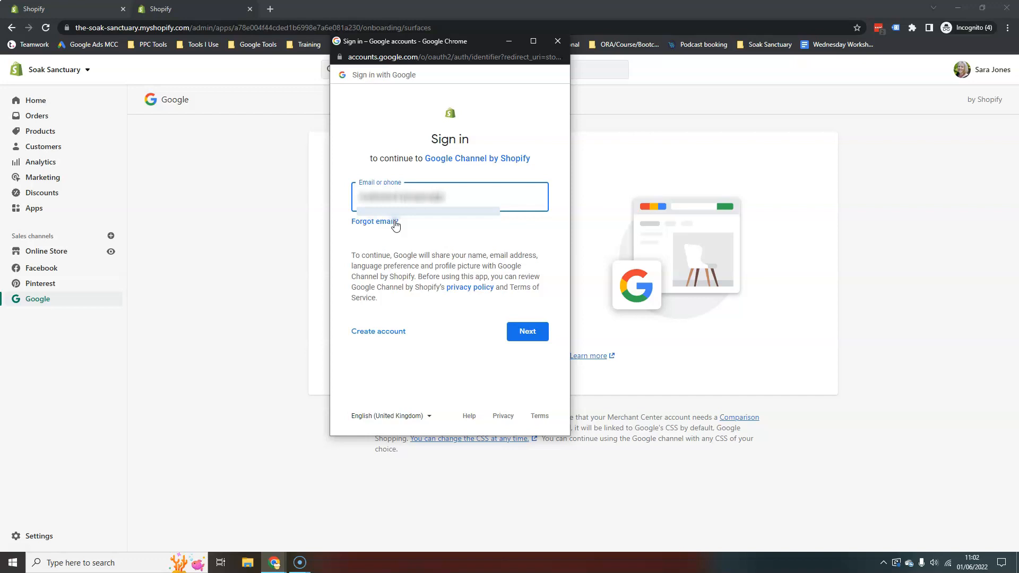
- Sign in with email and password and allow Google Channel by Shopify access
click(527, 331)
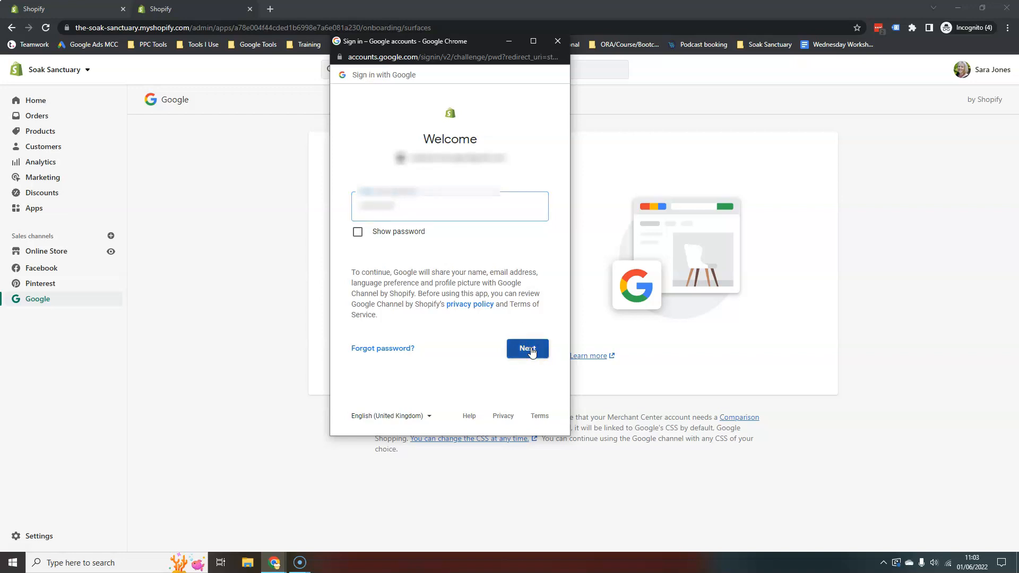
click(527, 350)
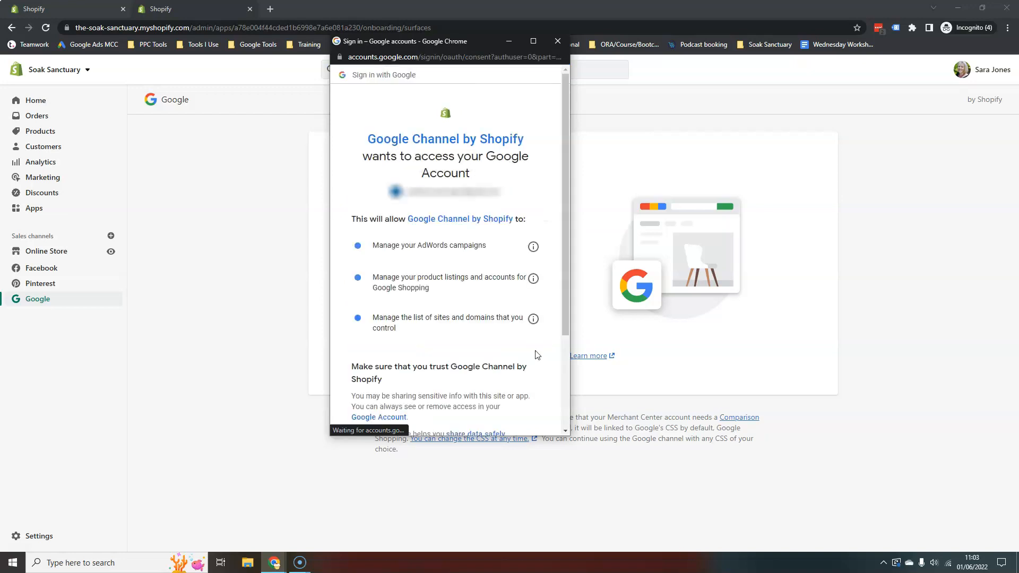
scroll(down, 3)
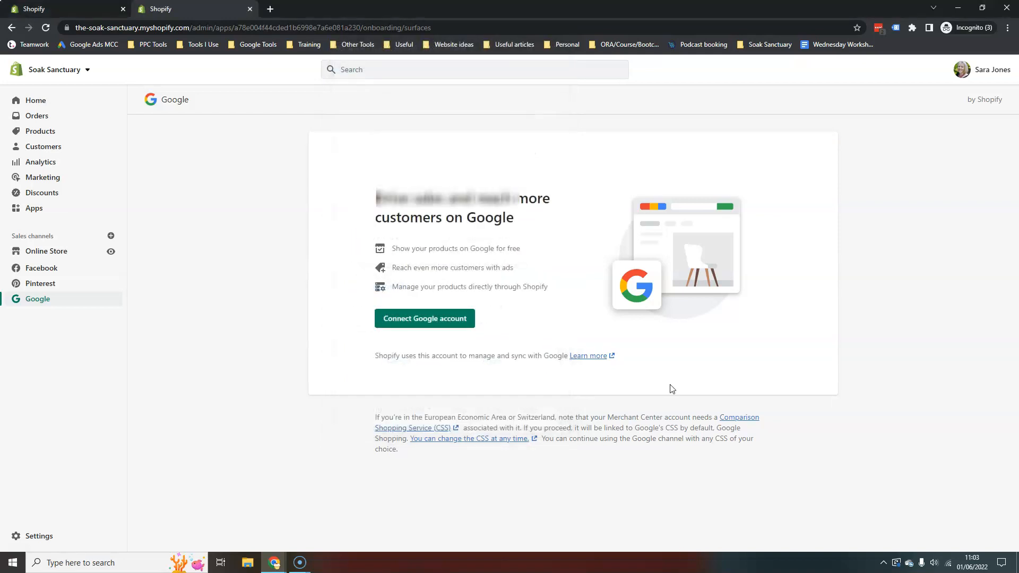
- Return to the Google Channel setup page showing the connected account and 4/7 requirements
click(424, 318)
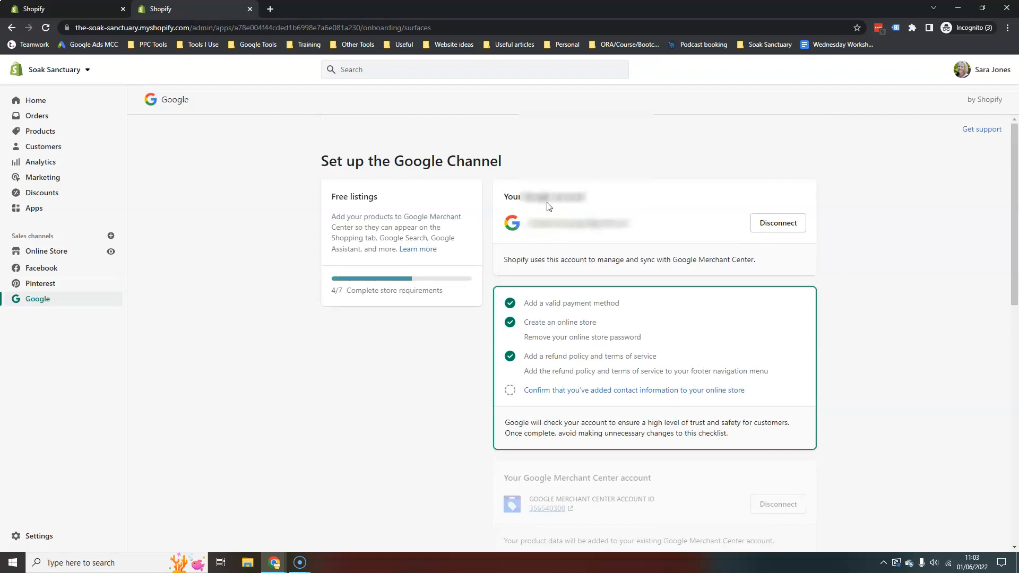
mouse_move(640, 263)
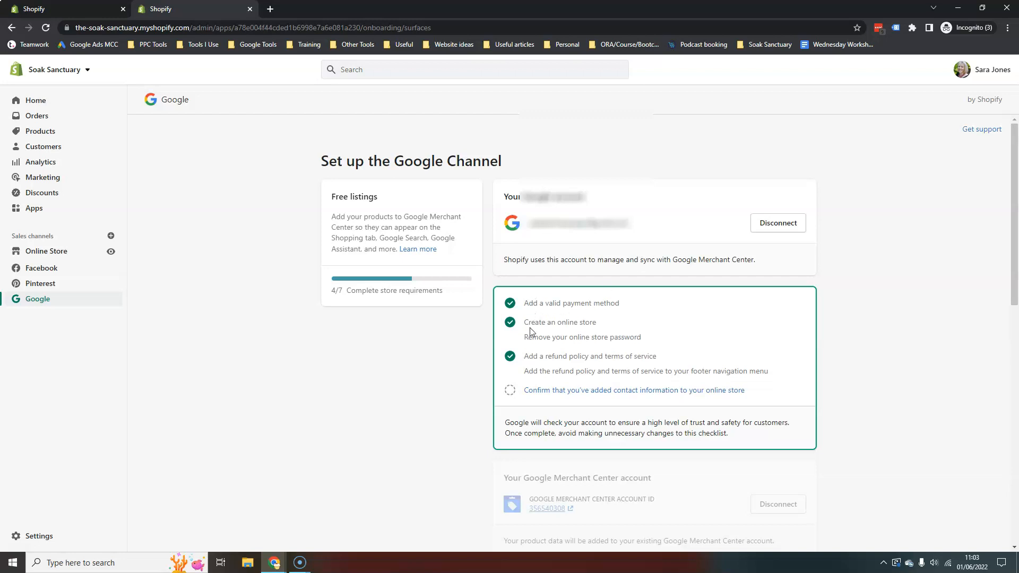
mouse_move(629, 382)
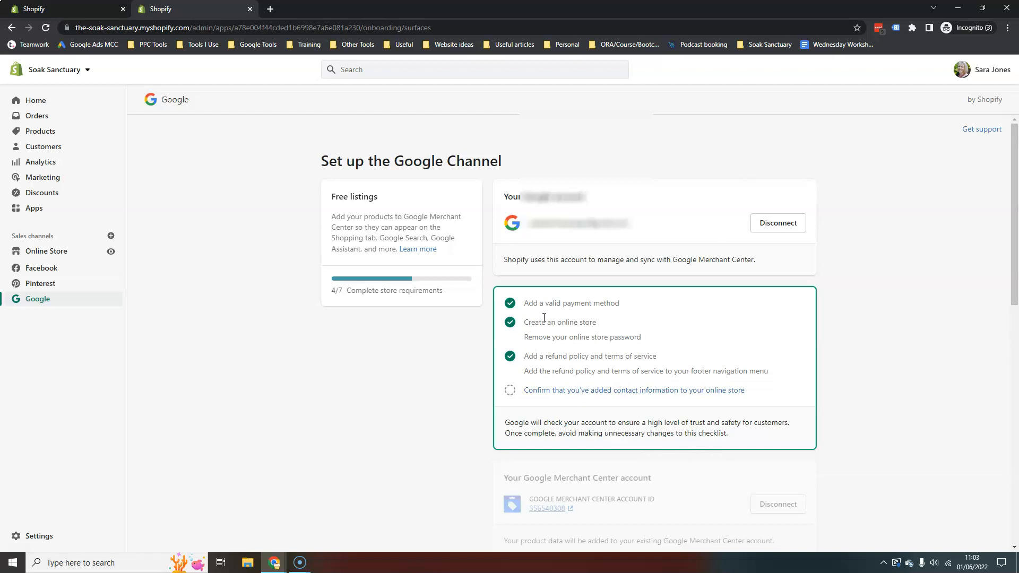
mouse_move(610, 352)
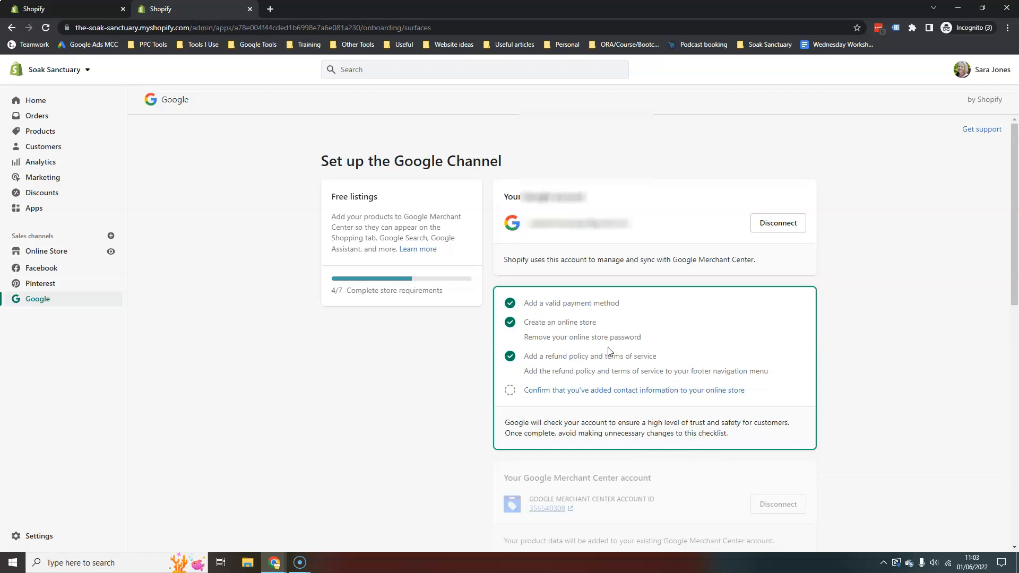
mouse_move(640, 353)
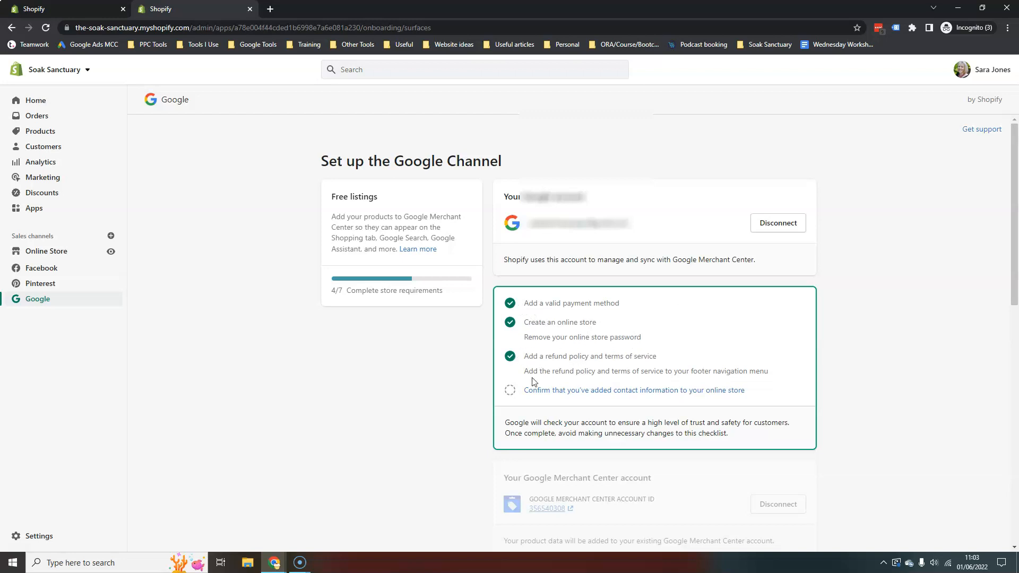
mouse_move(522, 371)
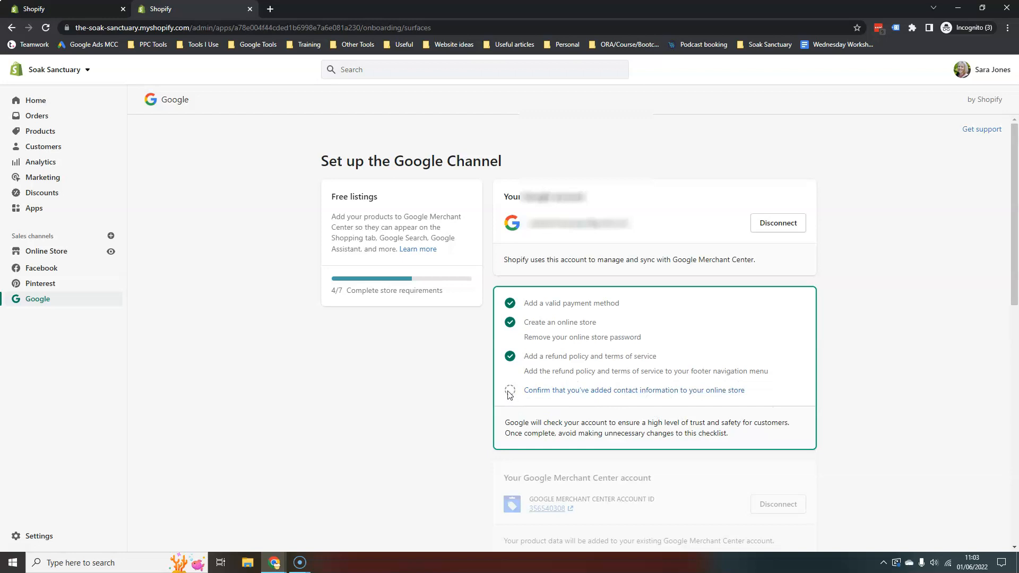
- Confirm the store's contact information, bringing requirements to 5/7
click(634, 390)
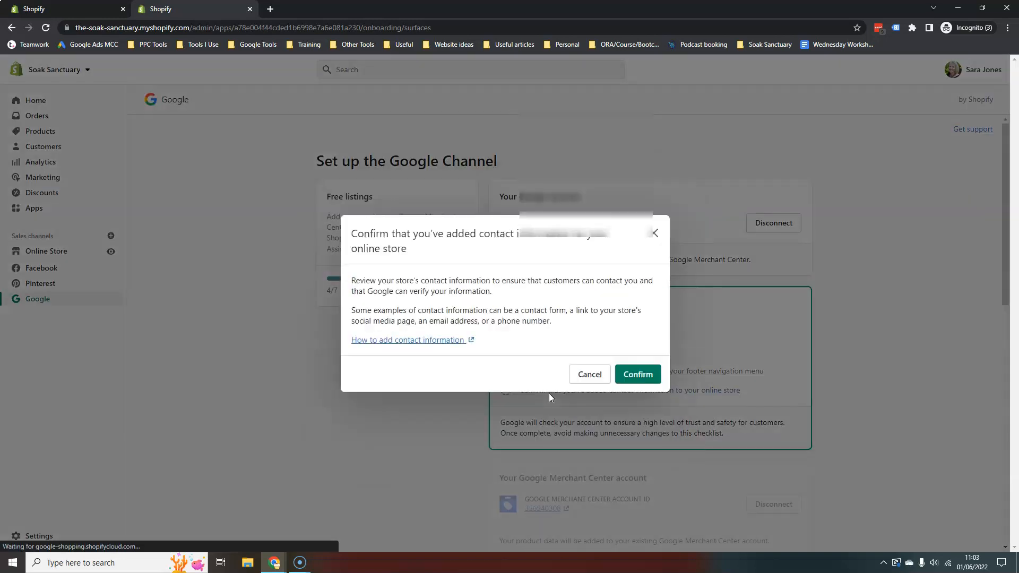
click(637, 374)
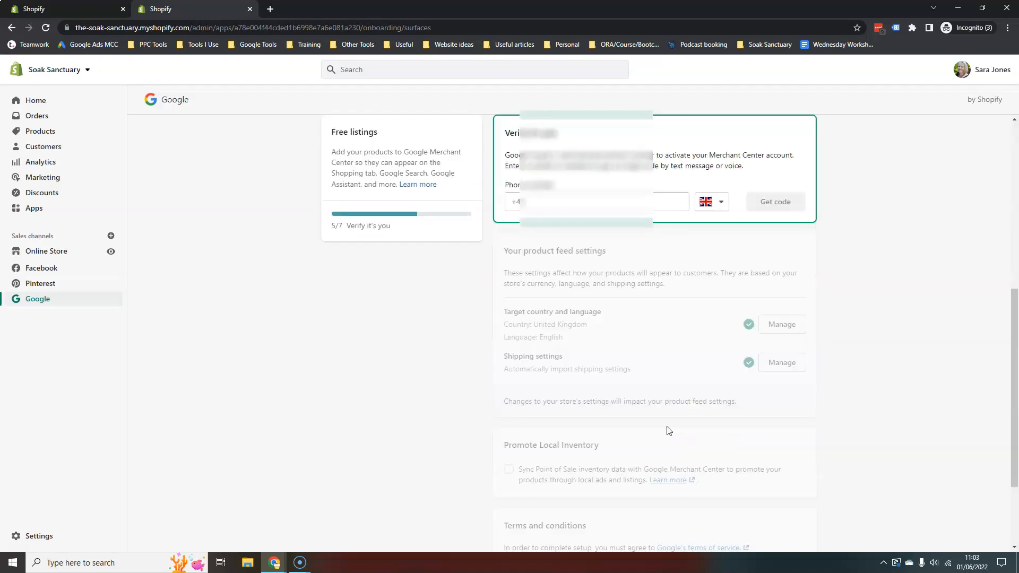
mouse_move(564, 255)
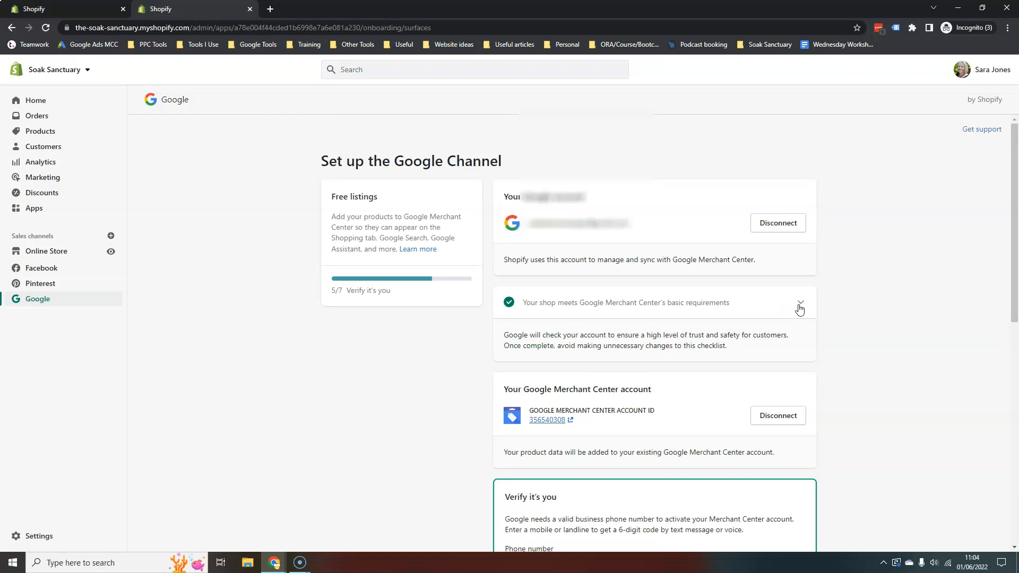
mouse_move(817, 361)
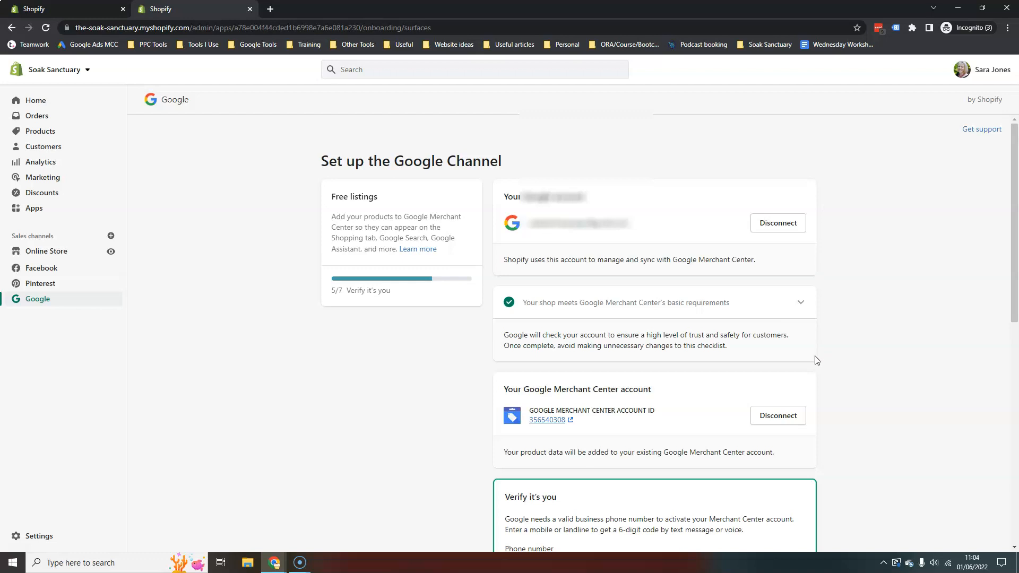
mouse_move(793, 433)
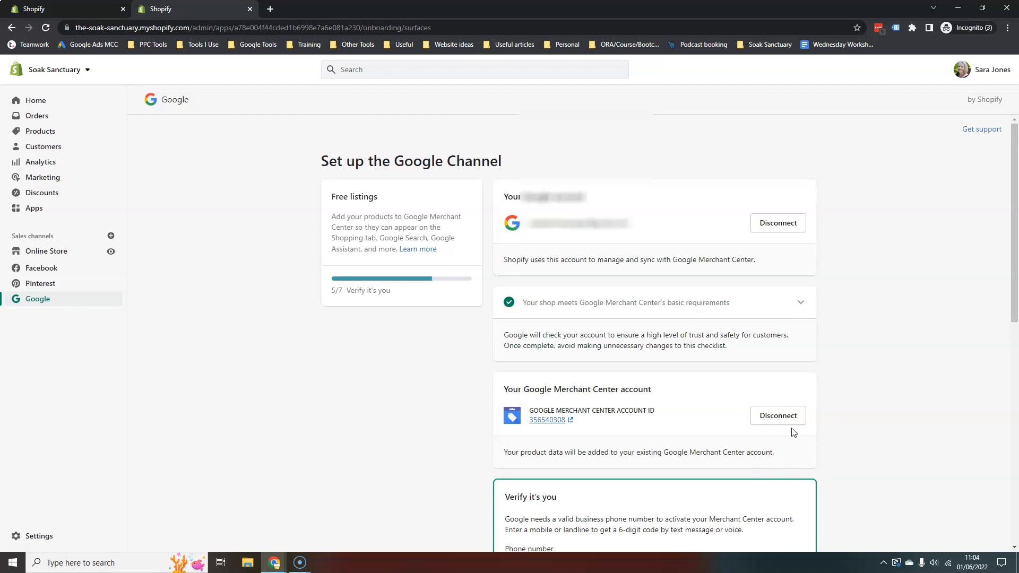
mouse_move(883, 415)
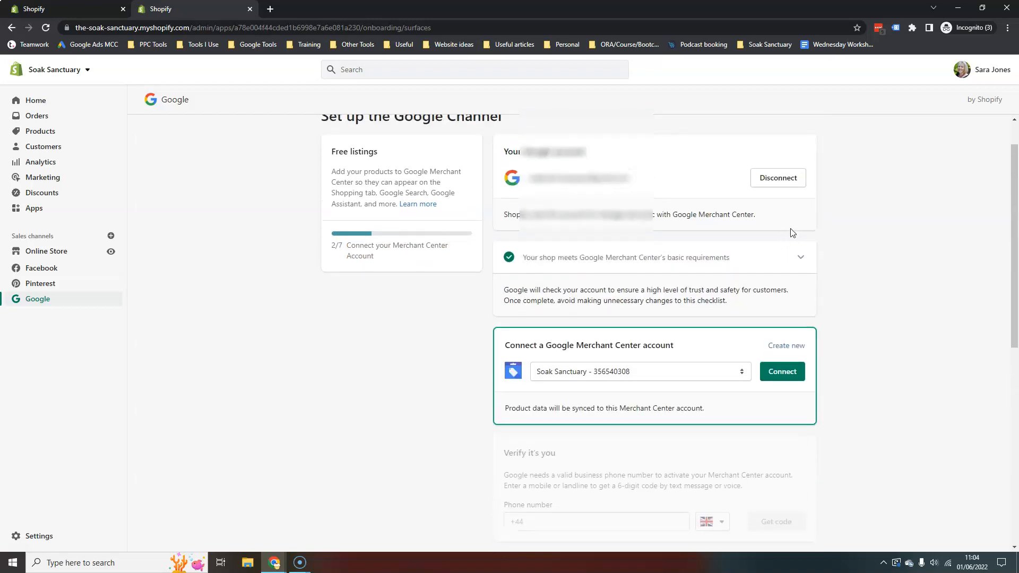
mouse_move(740, 287)
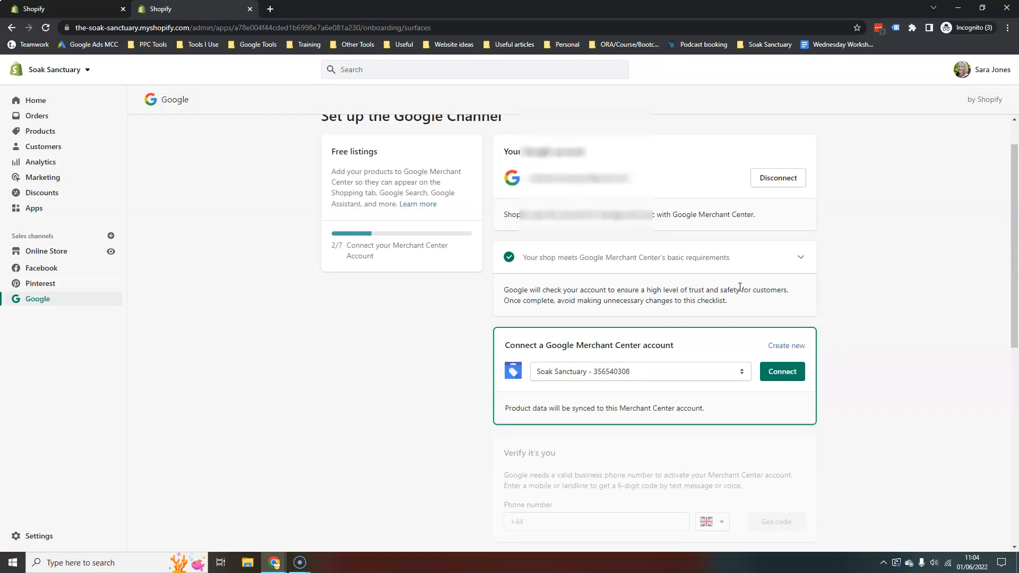
mouse_move(782, 211)
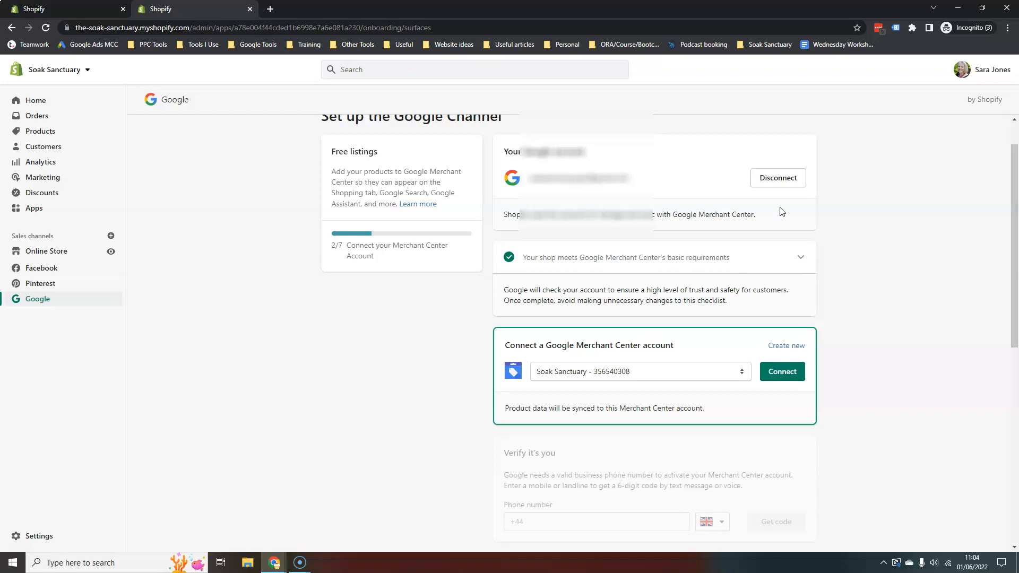
mouse_move(650, 388)
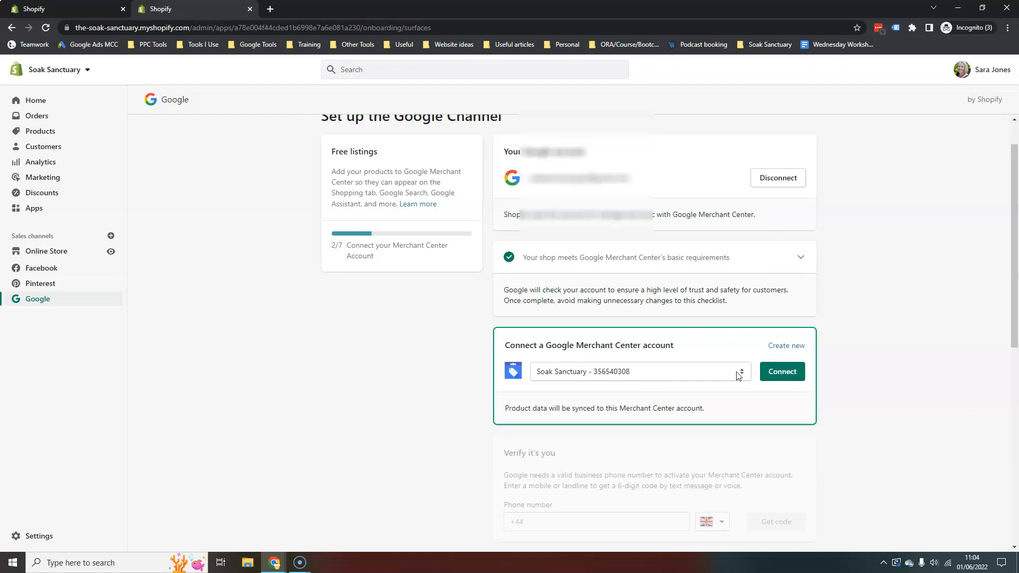
click(640, 371)
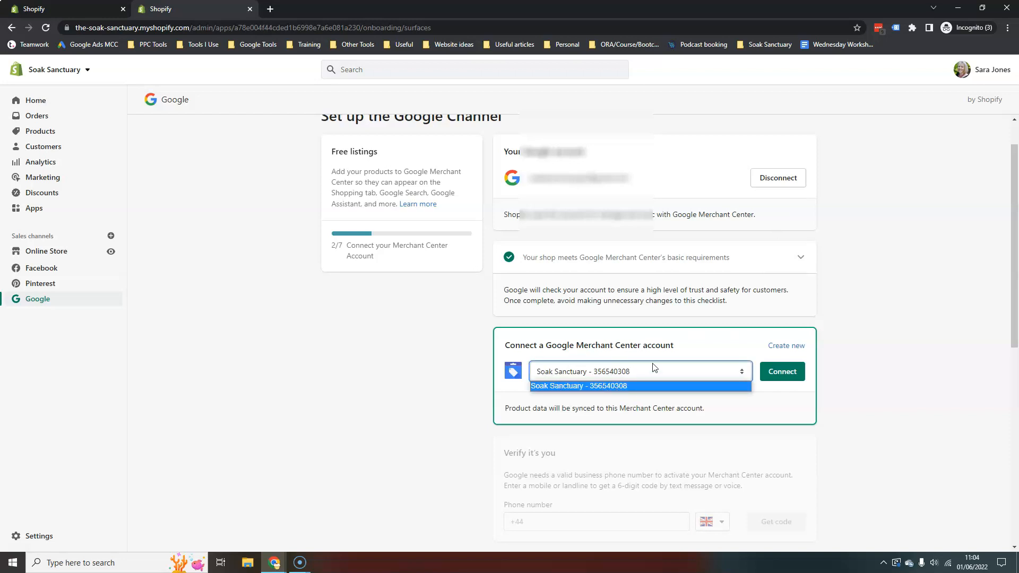
mouse_move(553, 392)
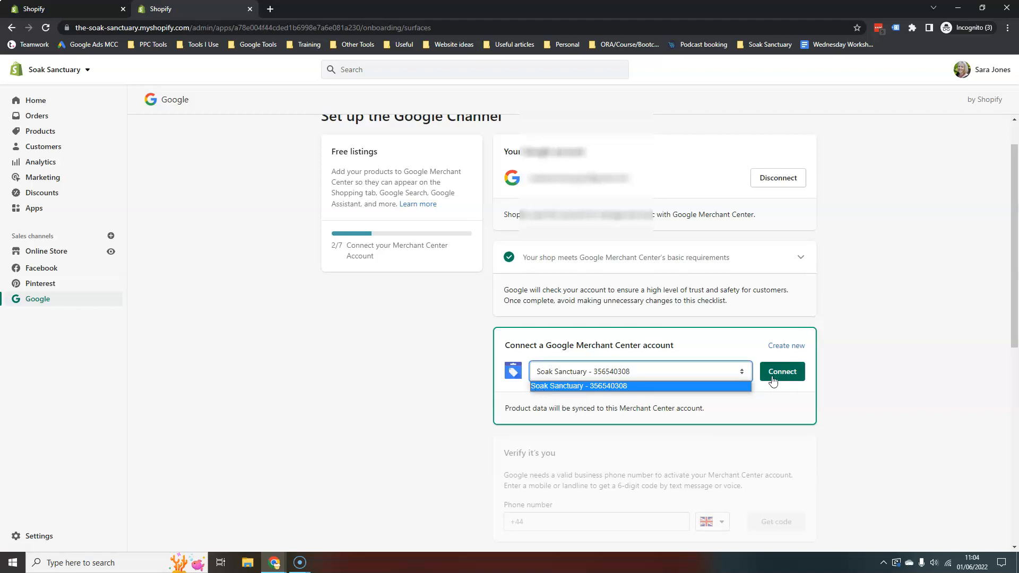
click(639, 385)
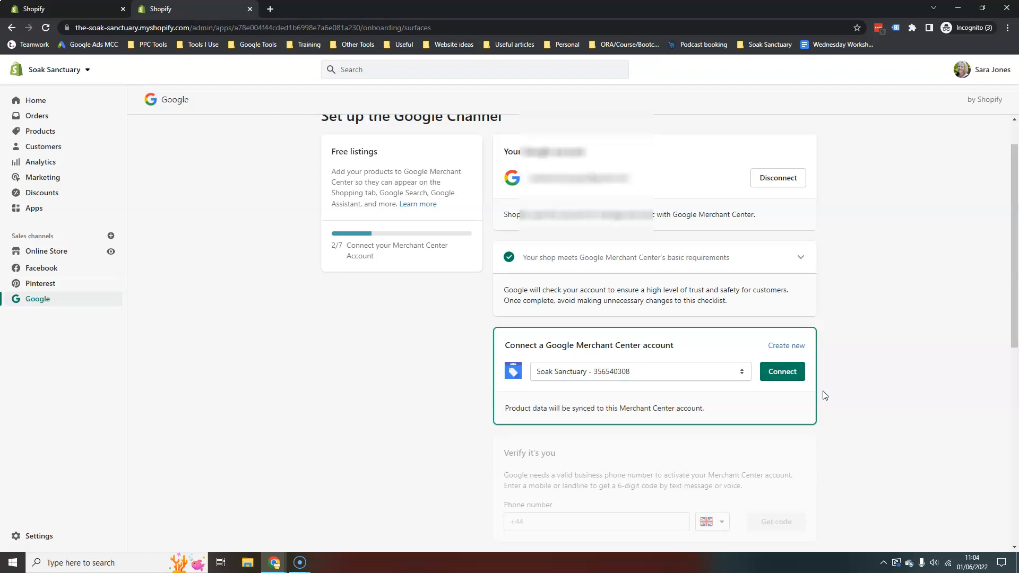
click(786, 345)
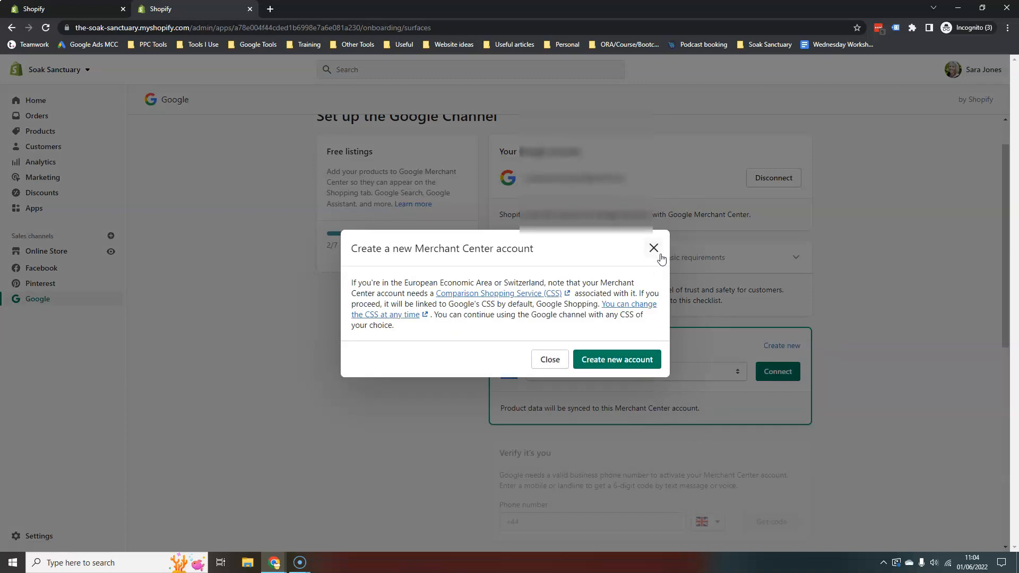
- Dismiss the new-account notice and connect the existing Soak Sanctuary Merchant Center account
click(548, 360)
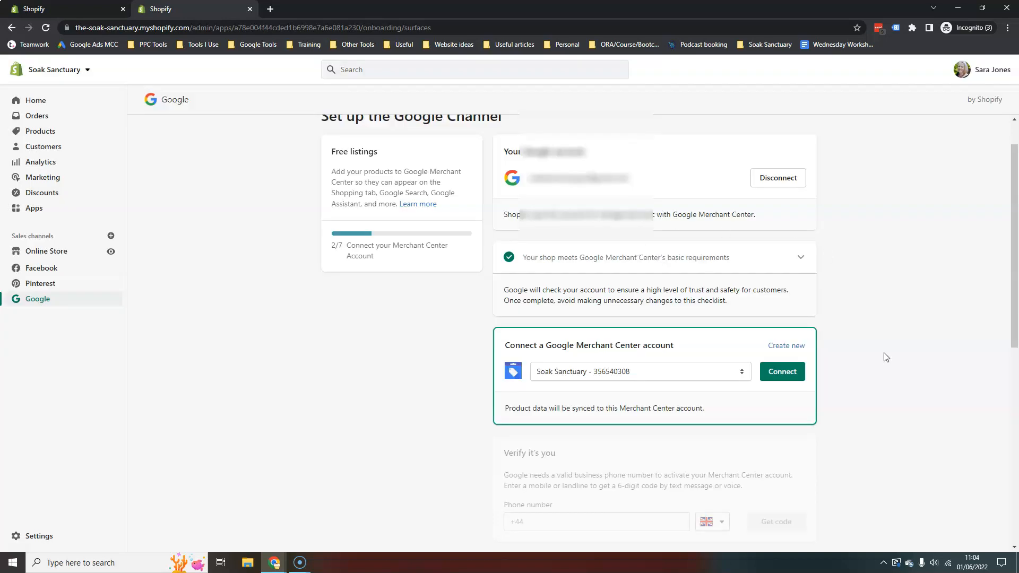
mouse_move(806, 437)
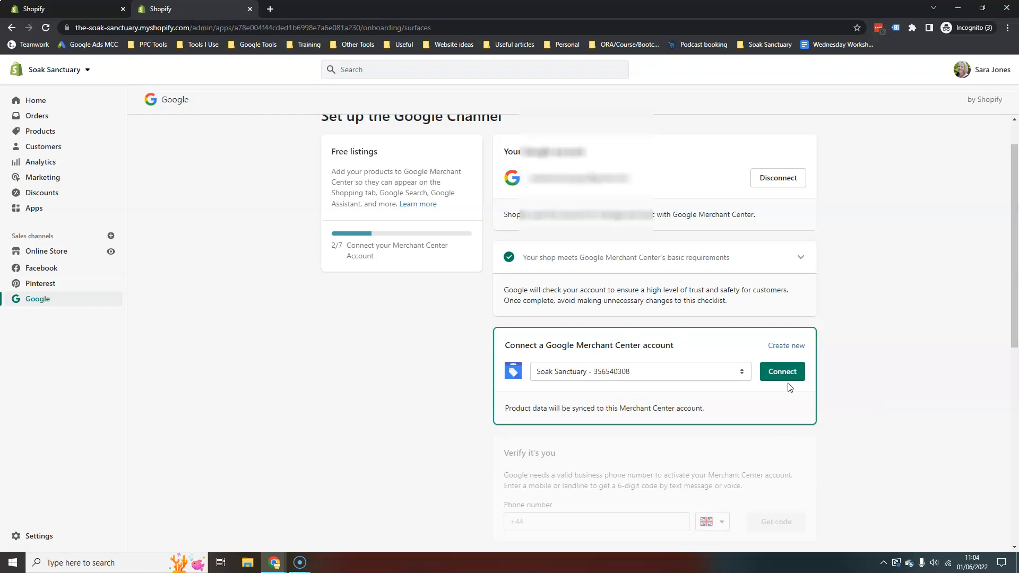
click(782, 371)
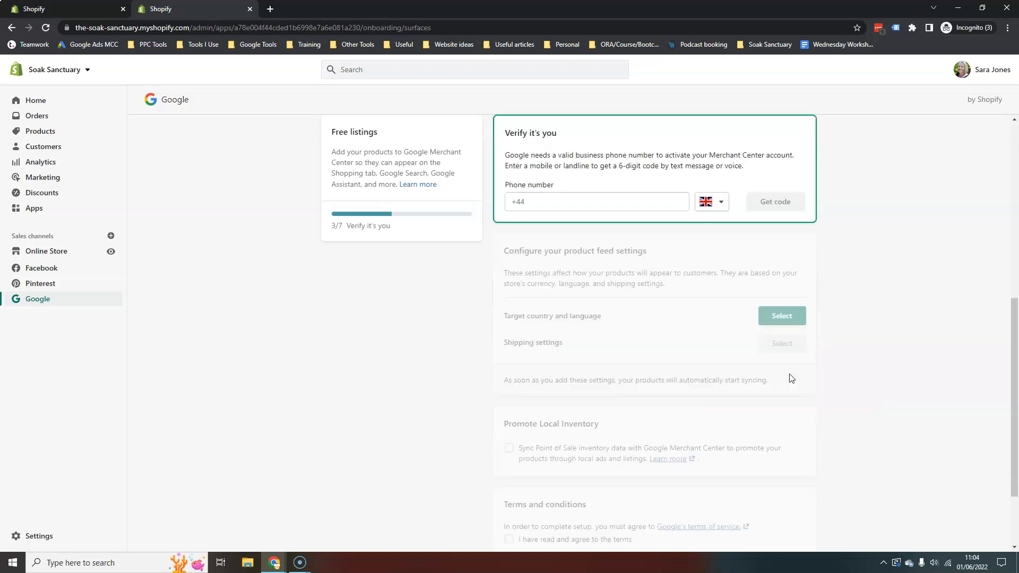
mouse_move(309, 260)
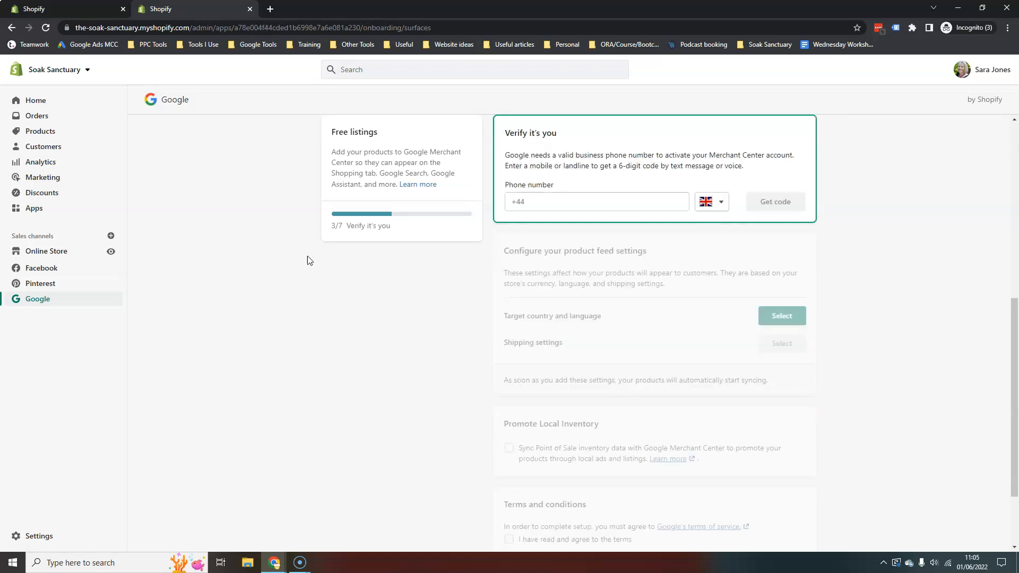
- Verify the business phone number by text code so Merchant Center shows Verified
click(610, 202)
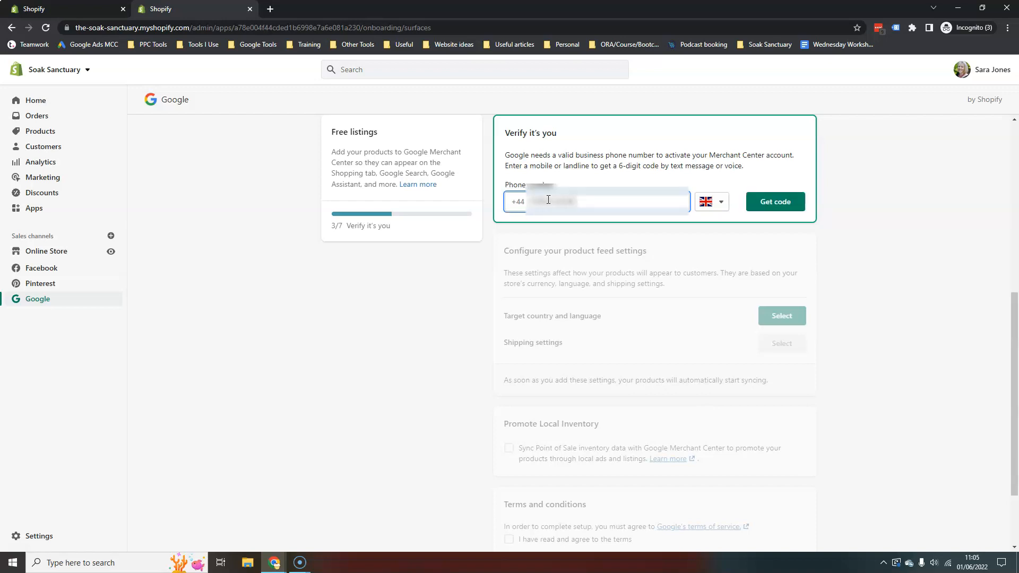
click(774, 203)
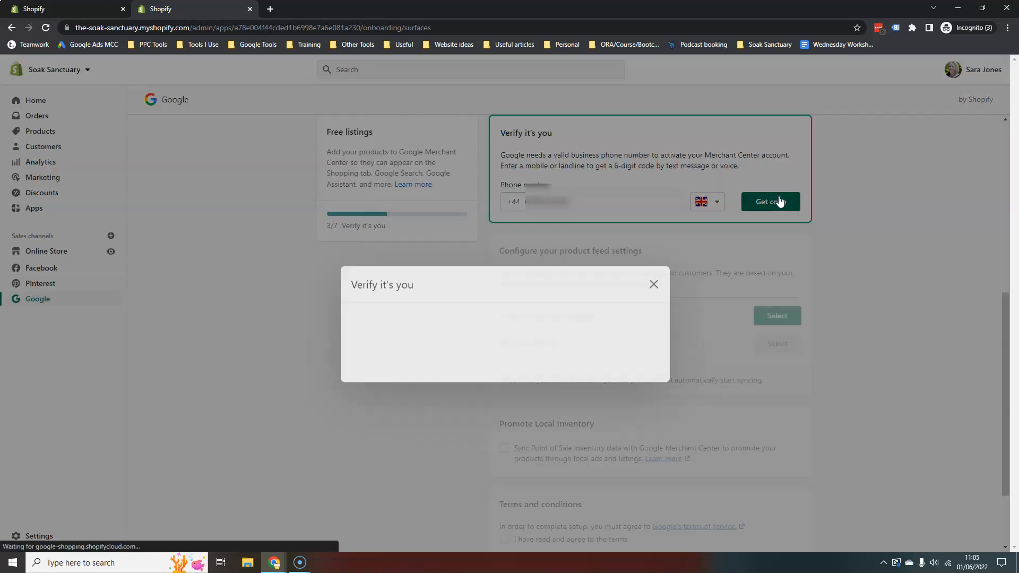
click(770, 201)
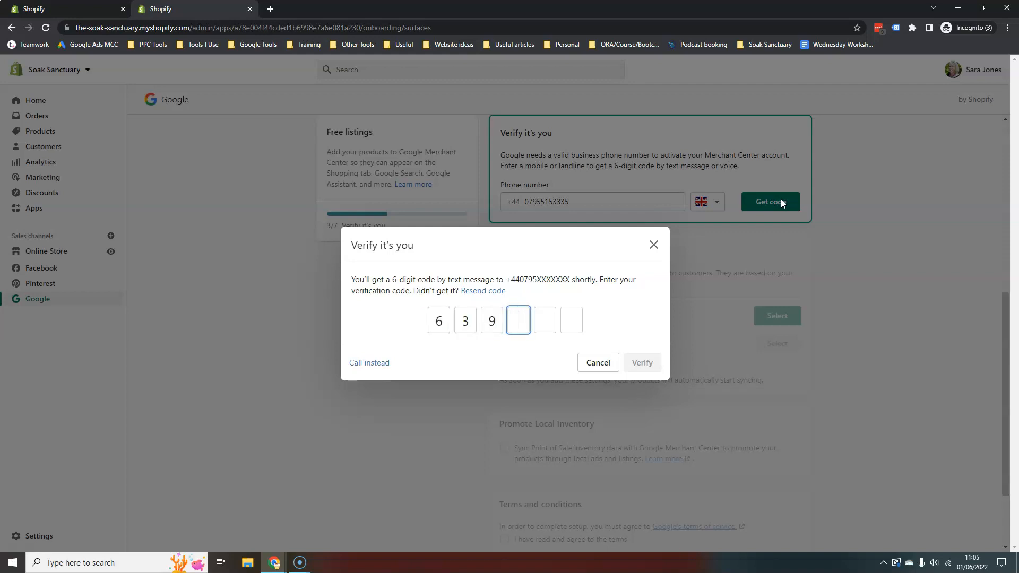
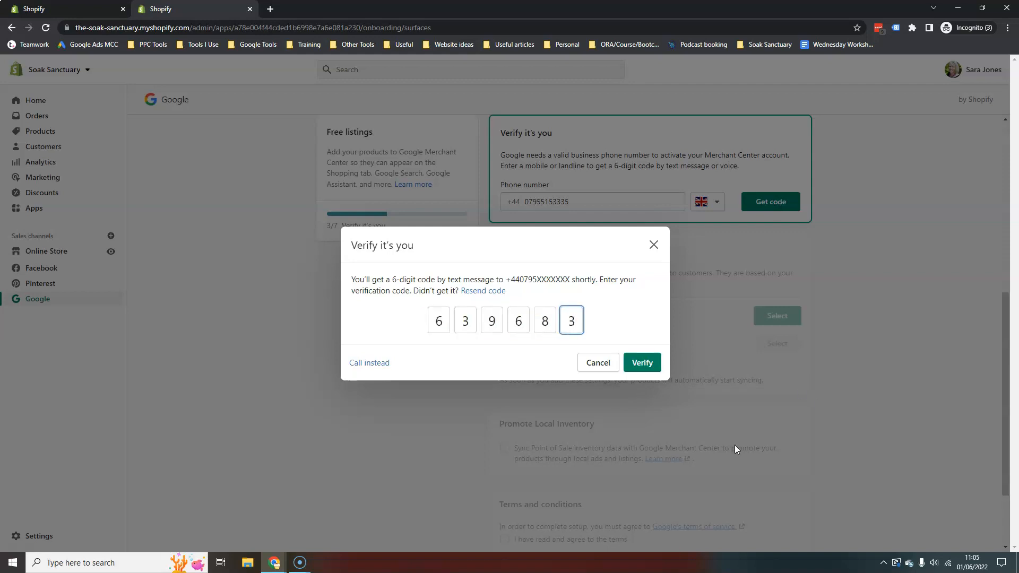
click(641, 363)
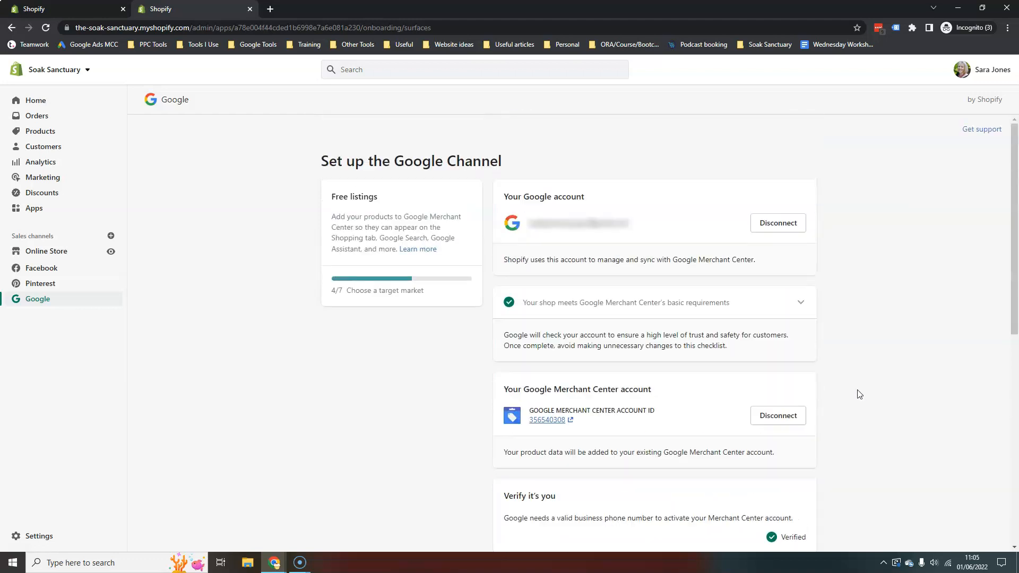
- Save United Kingdom and English as the feed's target country and language
scroll(down, 3)
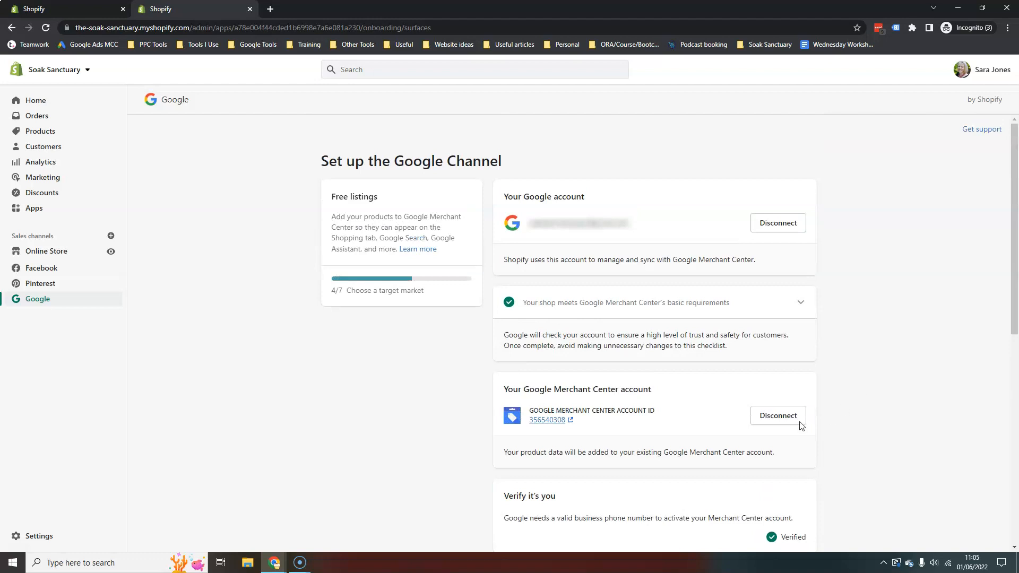
scroll(down, 3)
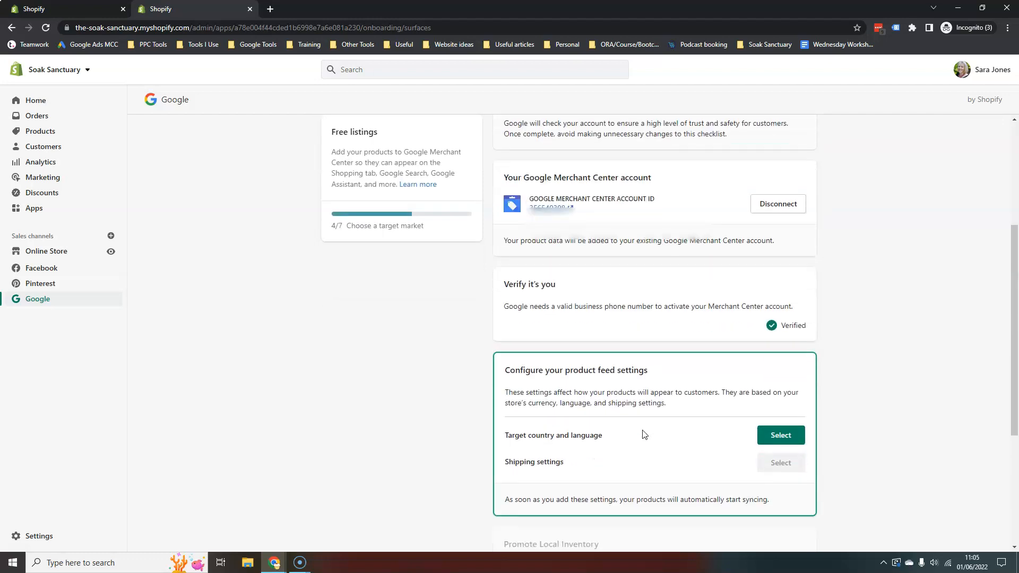
scroll(down, 3)
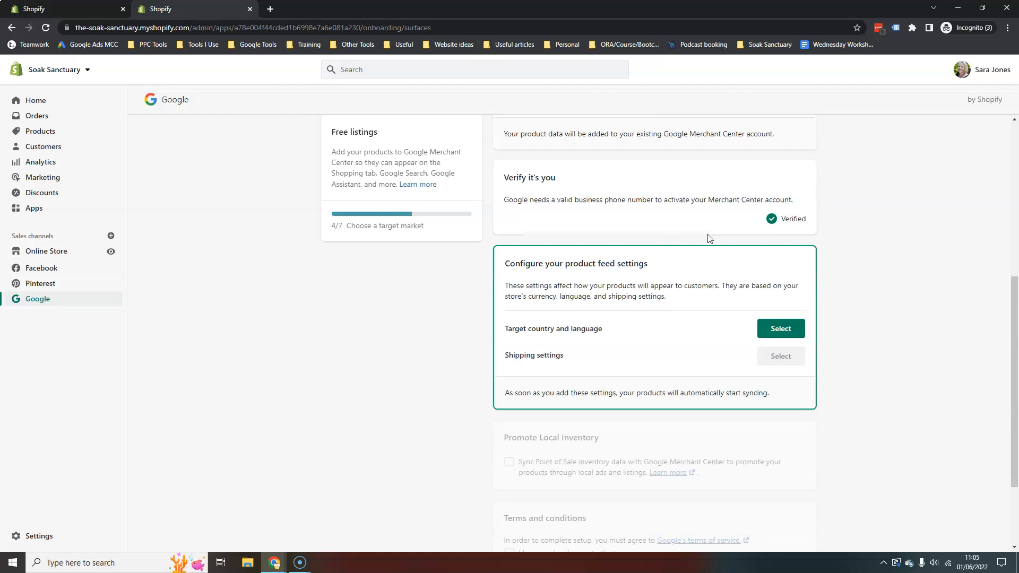
mouse_move(529, 339)
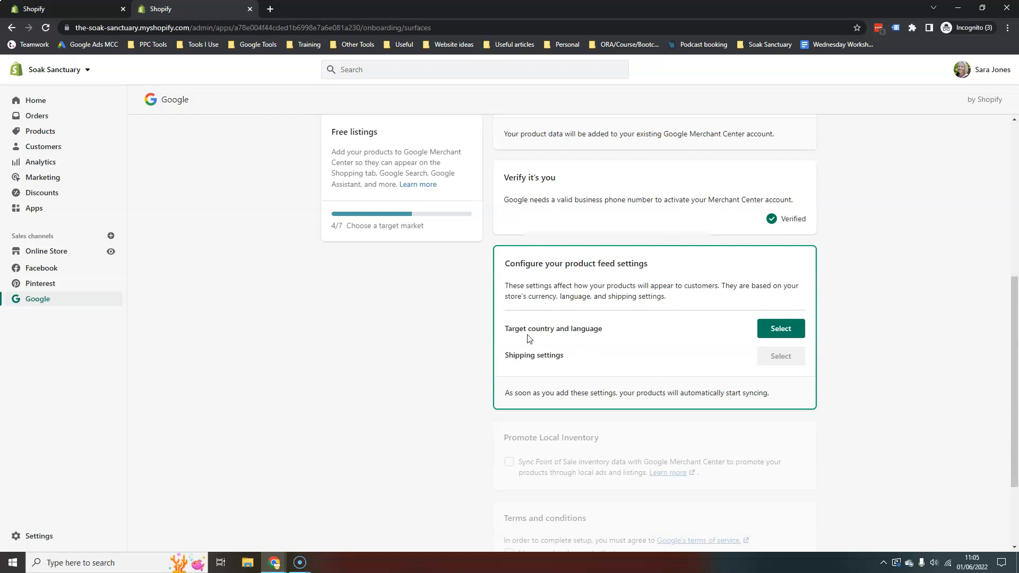
mouse_move(620, 341)
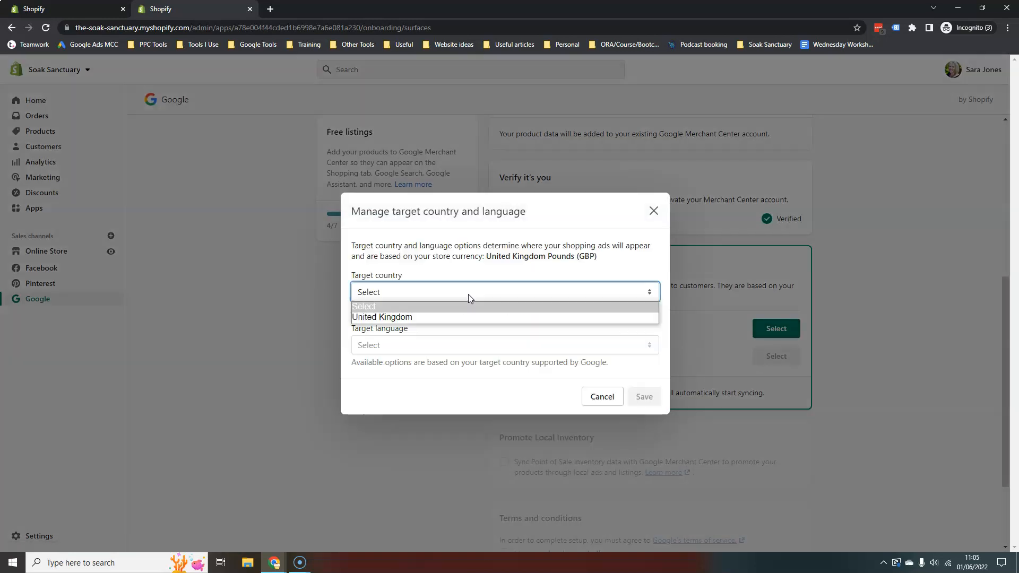
click(382, 316)
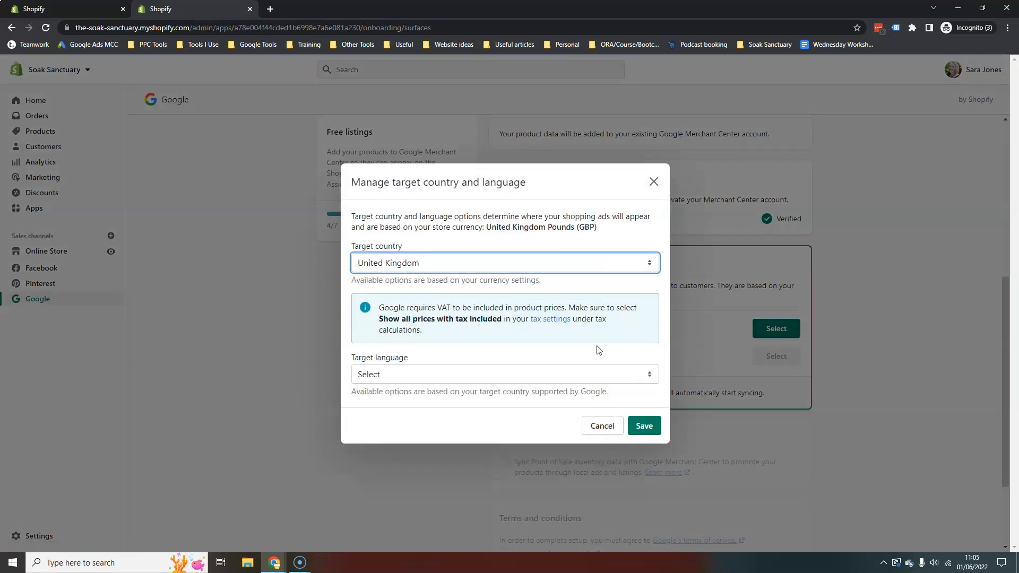
click(505, 374)
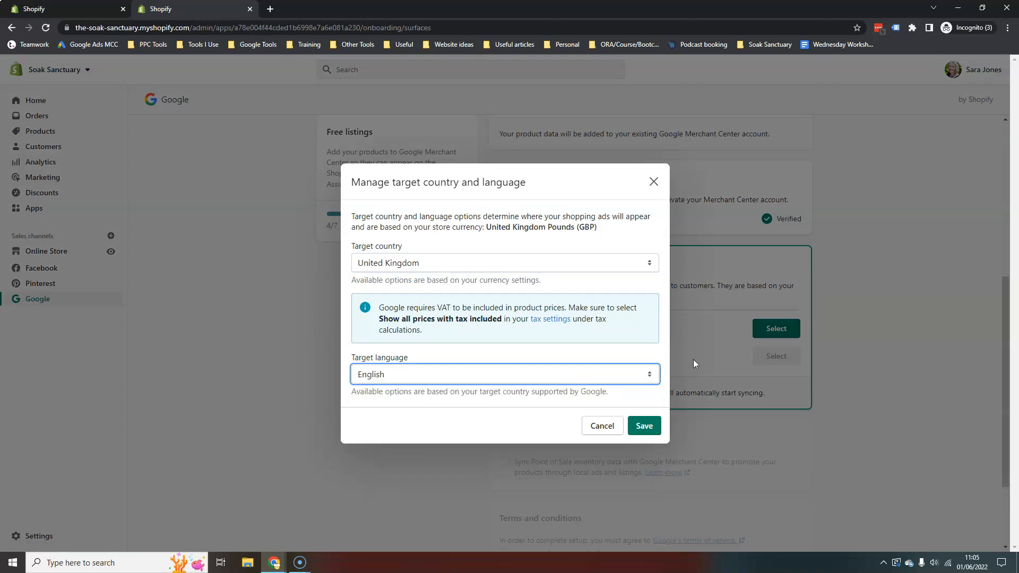
click(643, 426)
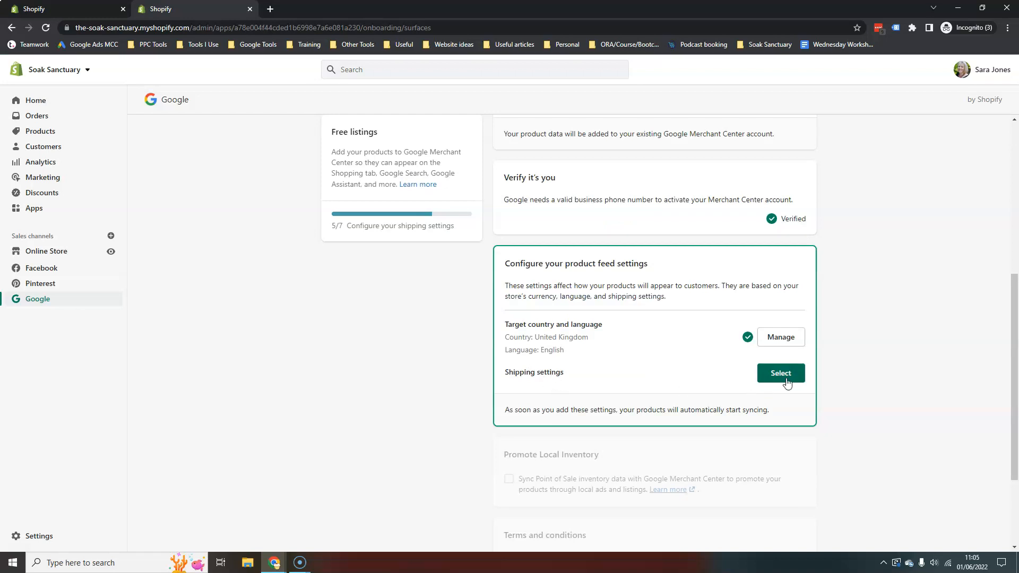
- Set shipping to import automatically from the store and save, finishing setup
click(780, 373)
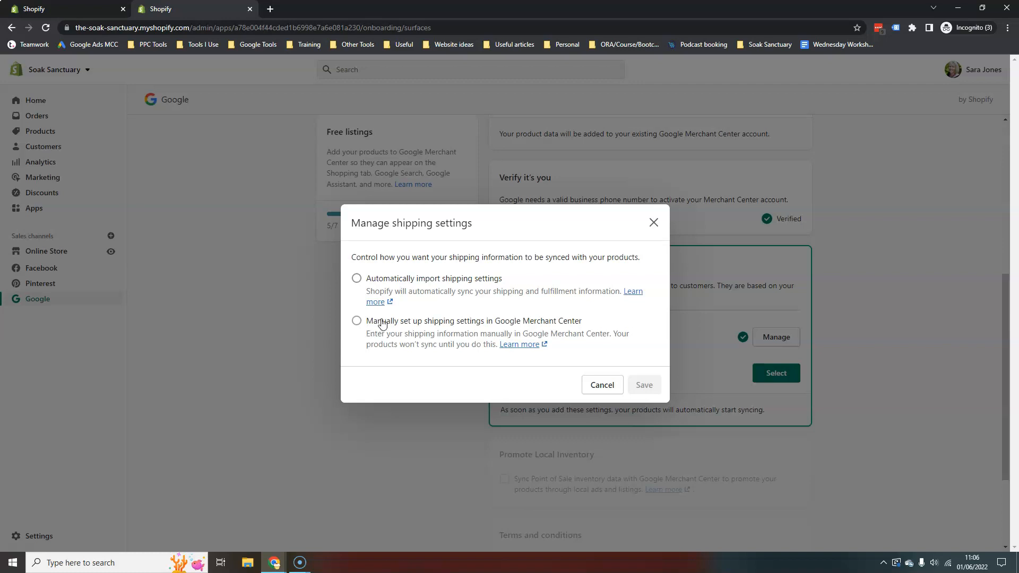
click(356, 278)
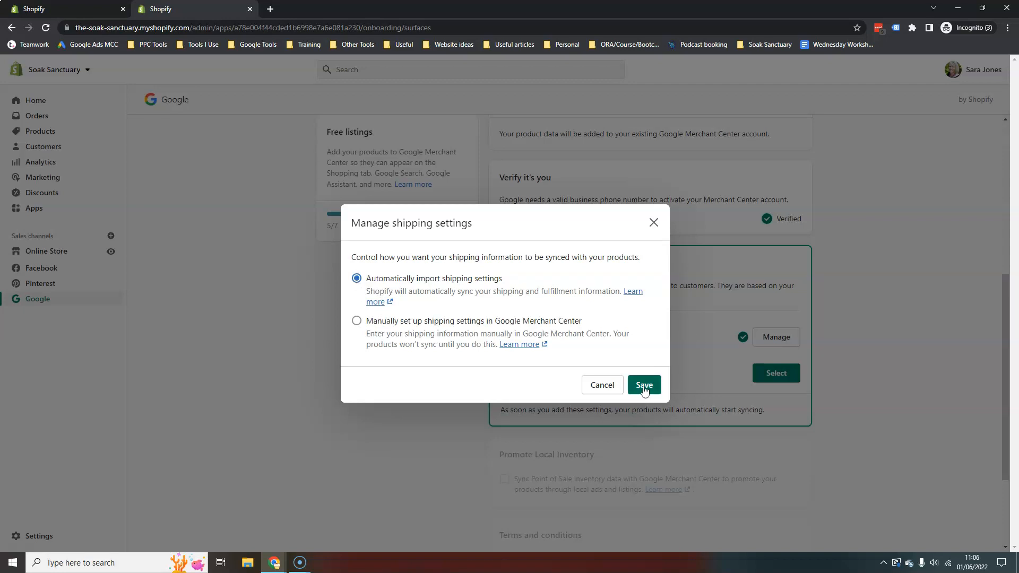
click(643, 385)
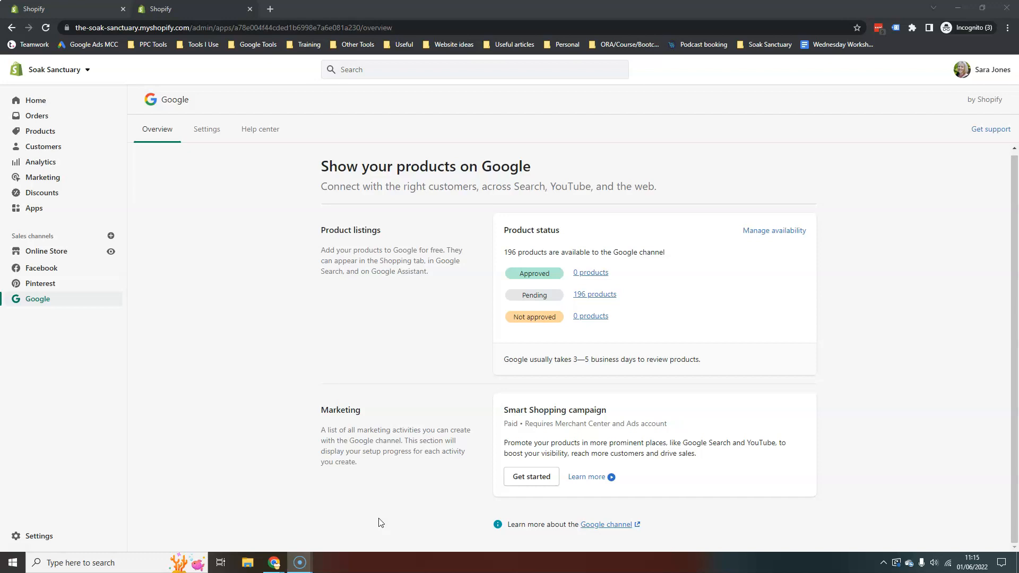
mouse_move(246, 142)
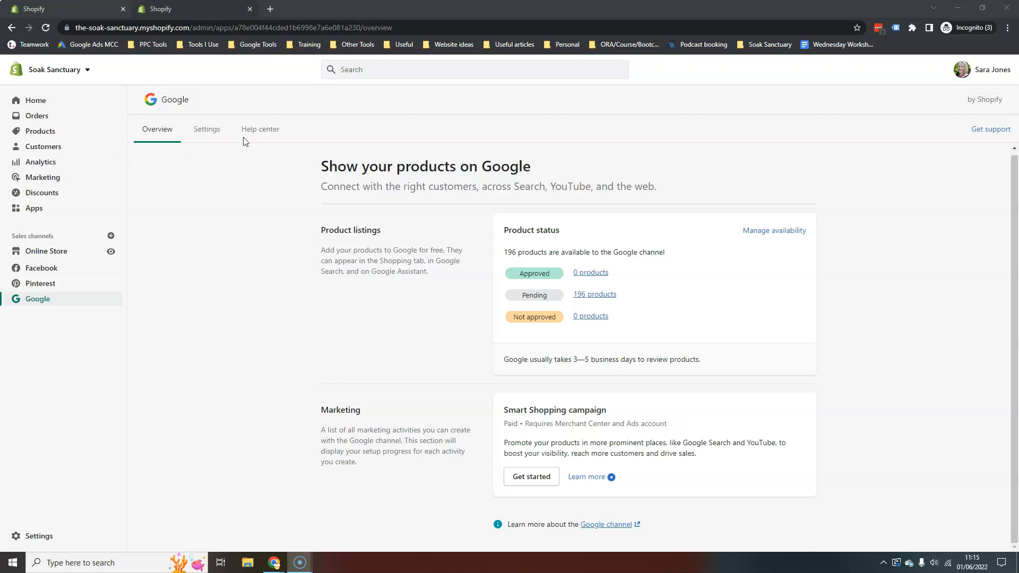
- Reload the overview to show 189 approved products, then show the channel Settings page
click(37, 299)
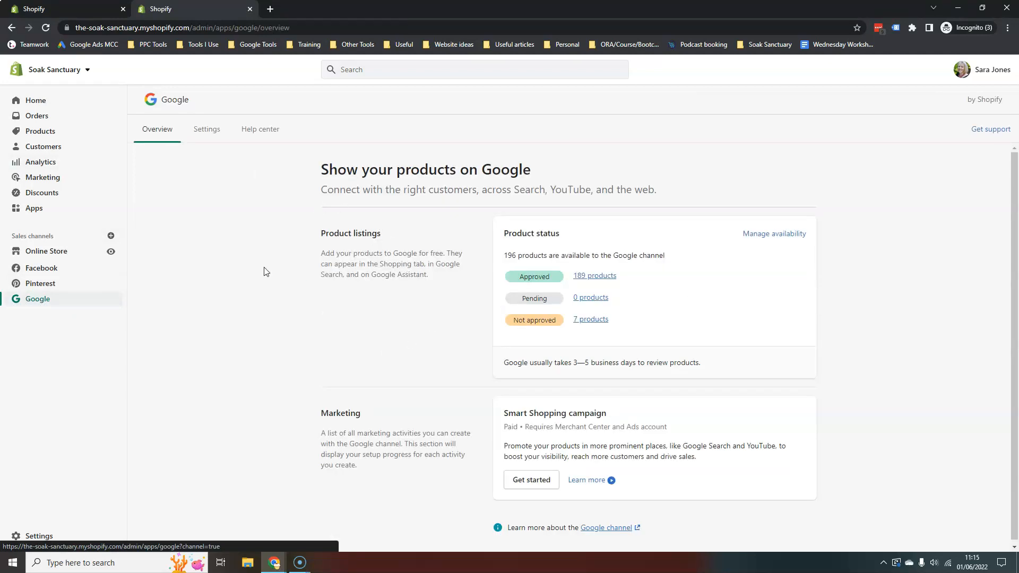
click(207, 129)
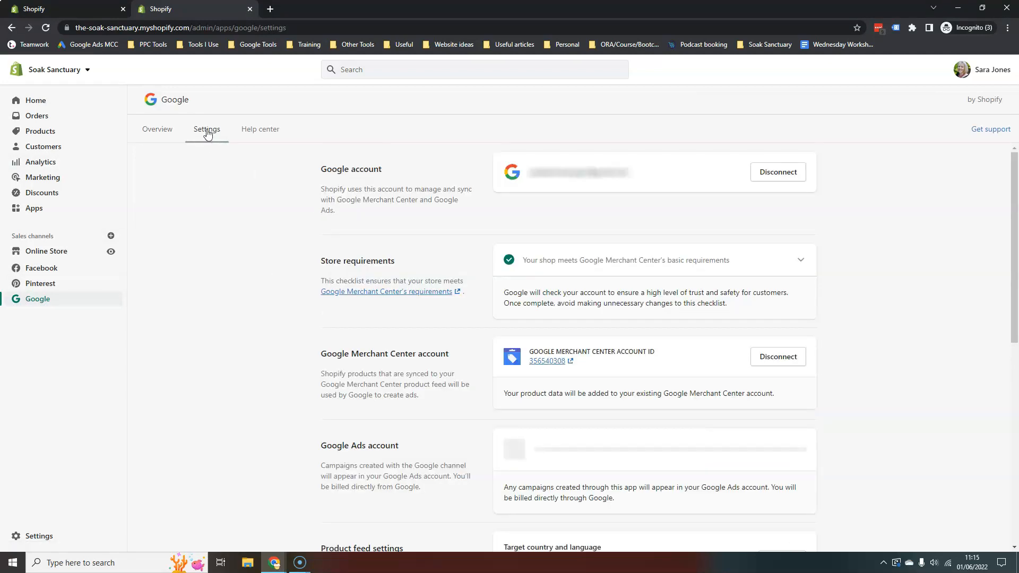
scroll(down, 3)
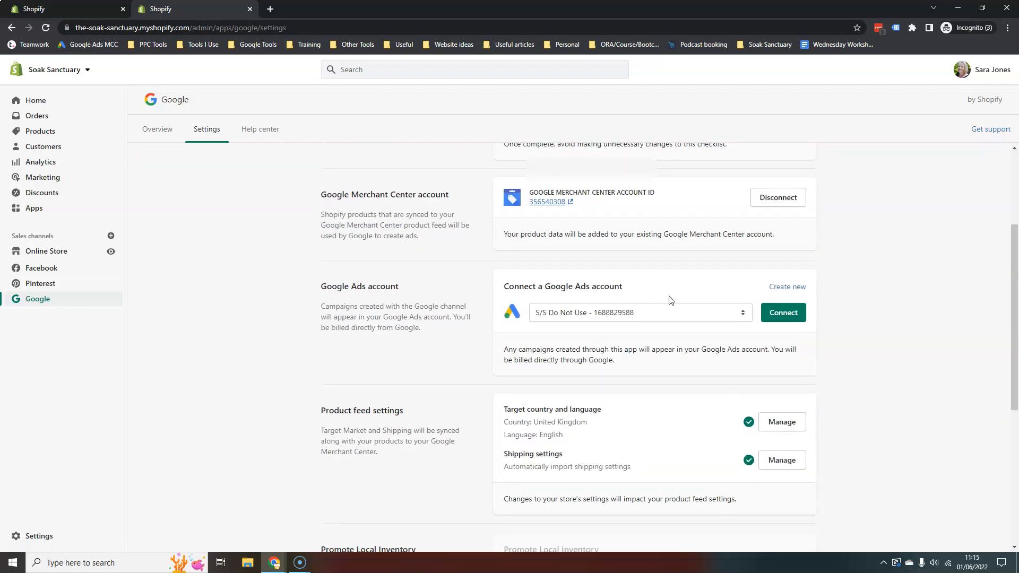
mouse_move(690, 299)
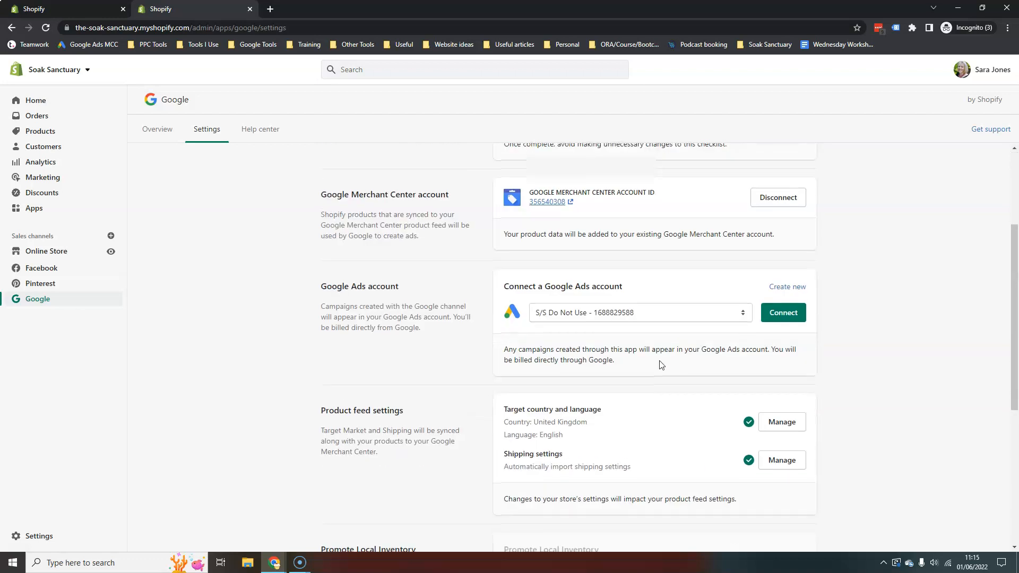
click(639, 312)
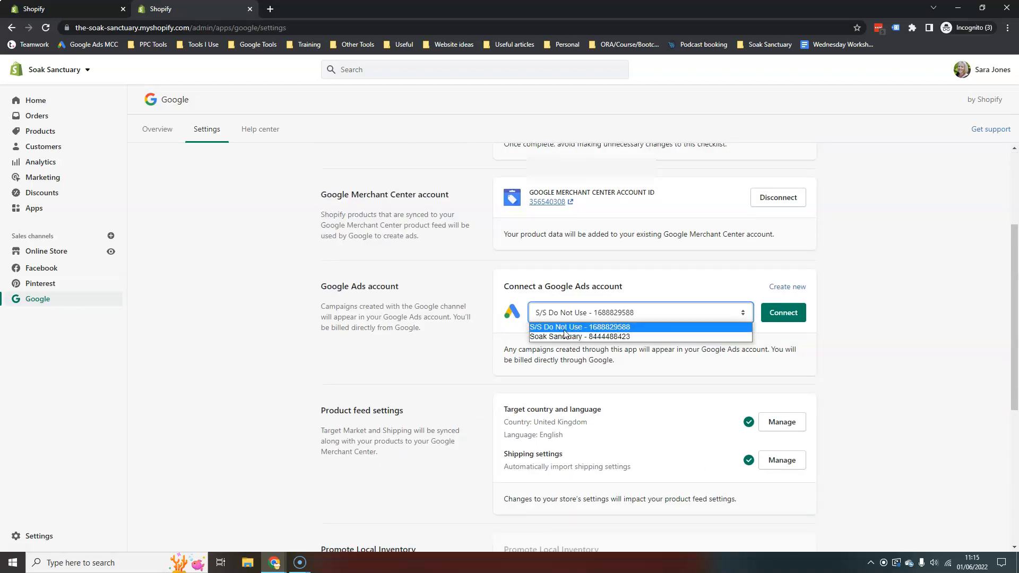
mouse_move(580, 336)
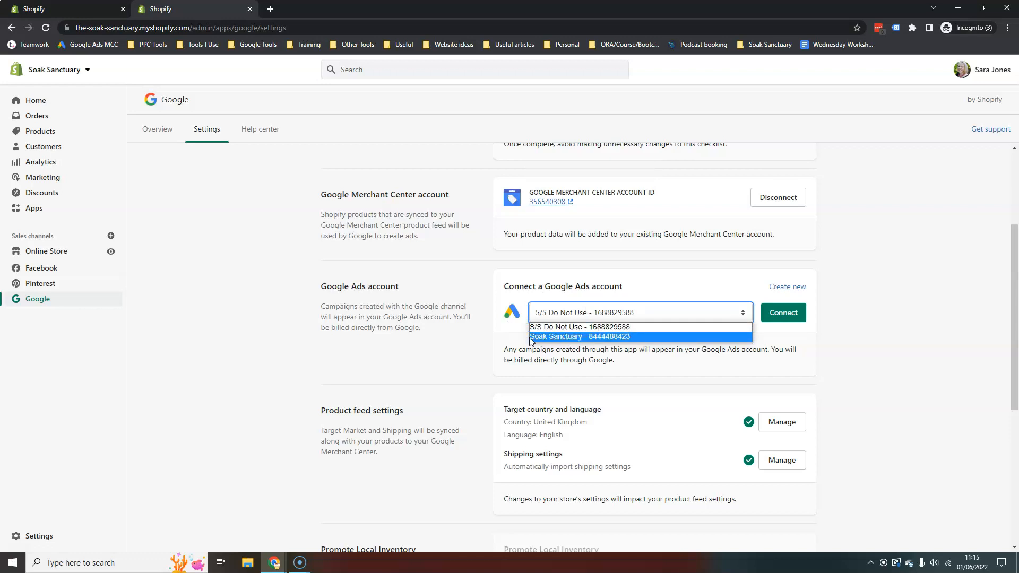
mouse_move(639, 345)
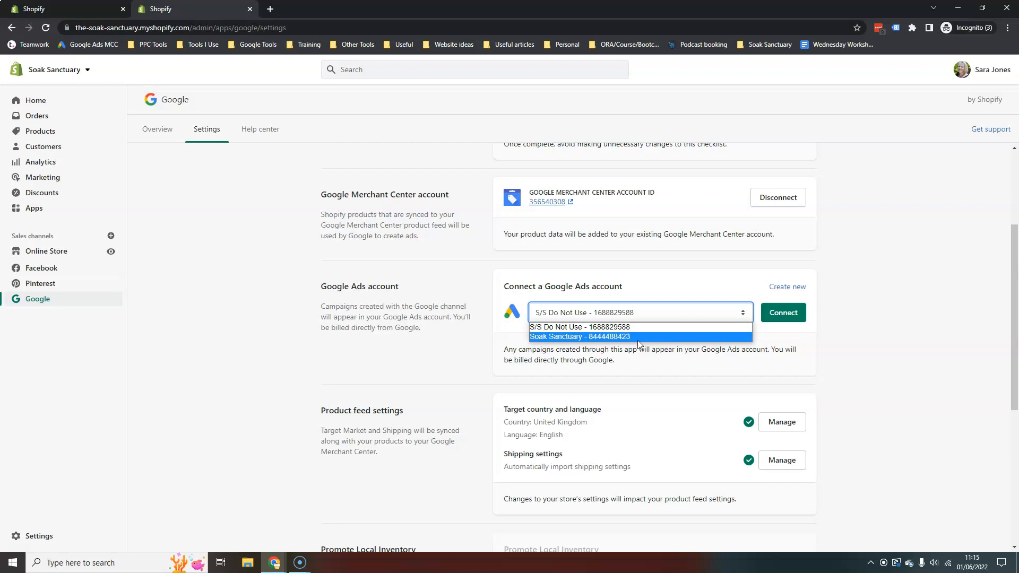
click(579, 336)
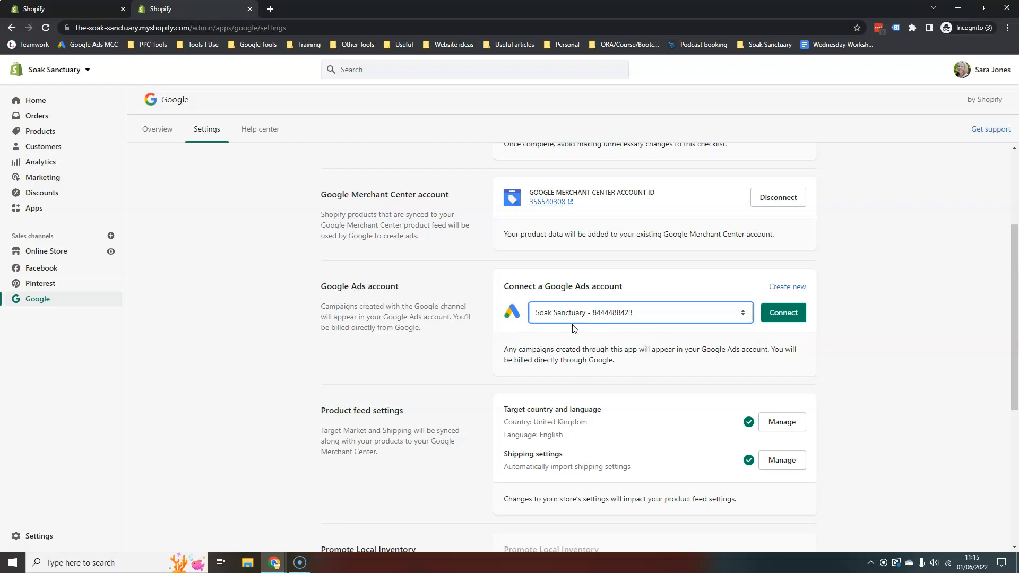
mouse_move(523, 306)
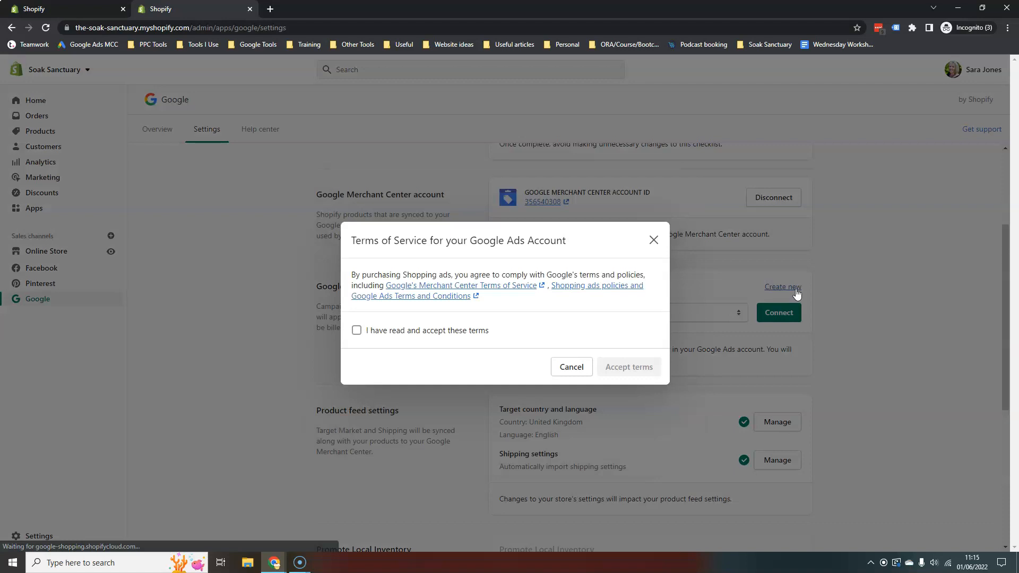
mouse_move(780, 299)
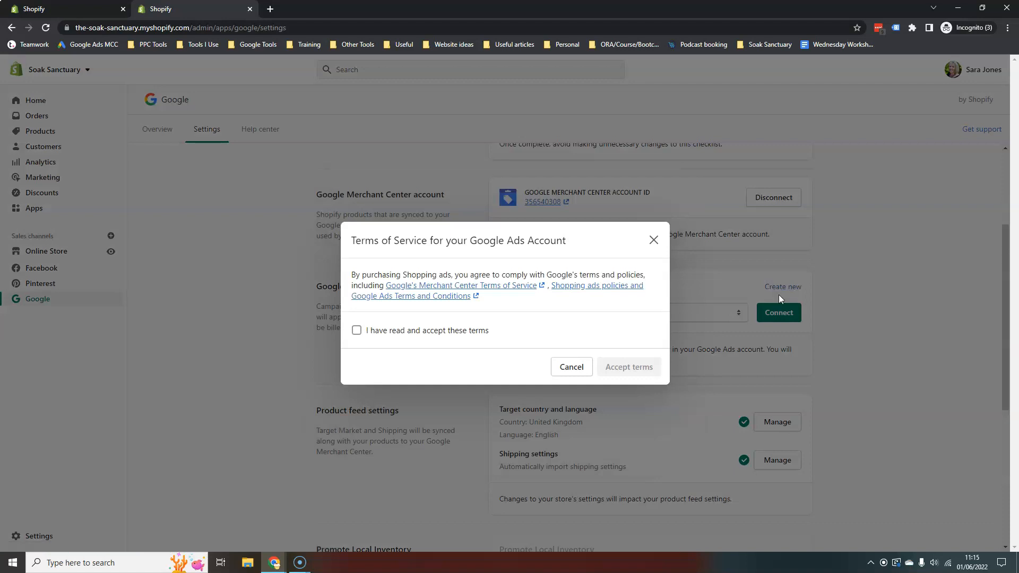
mouse_move(614, 246)
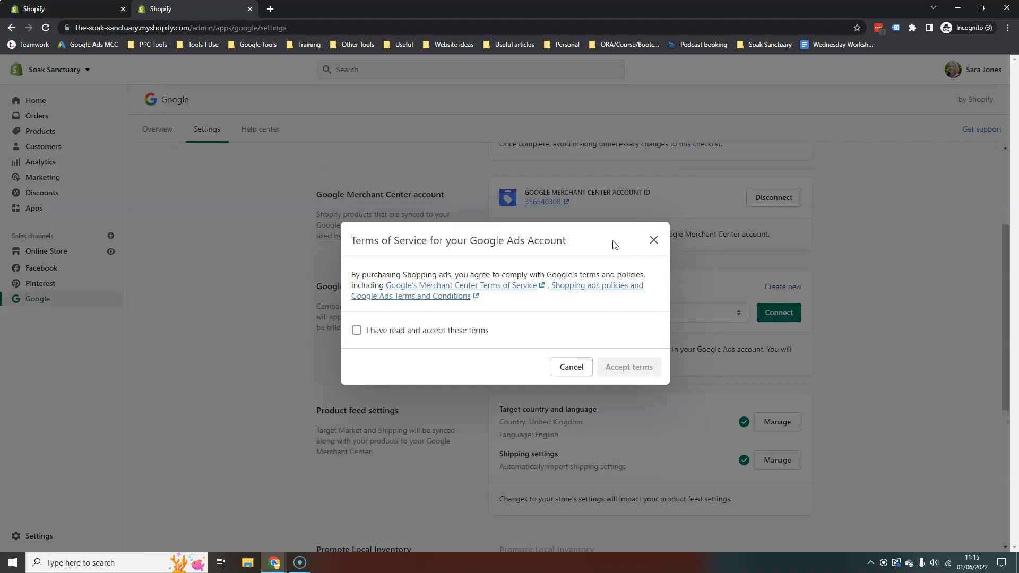
click(653, 240)
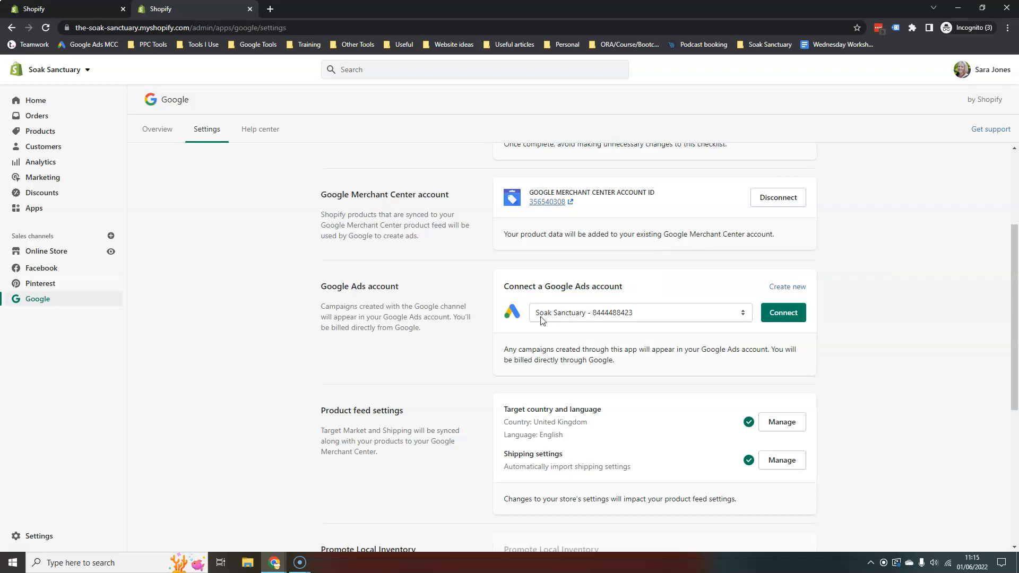
click(783, 313)
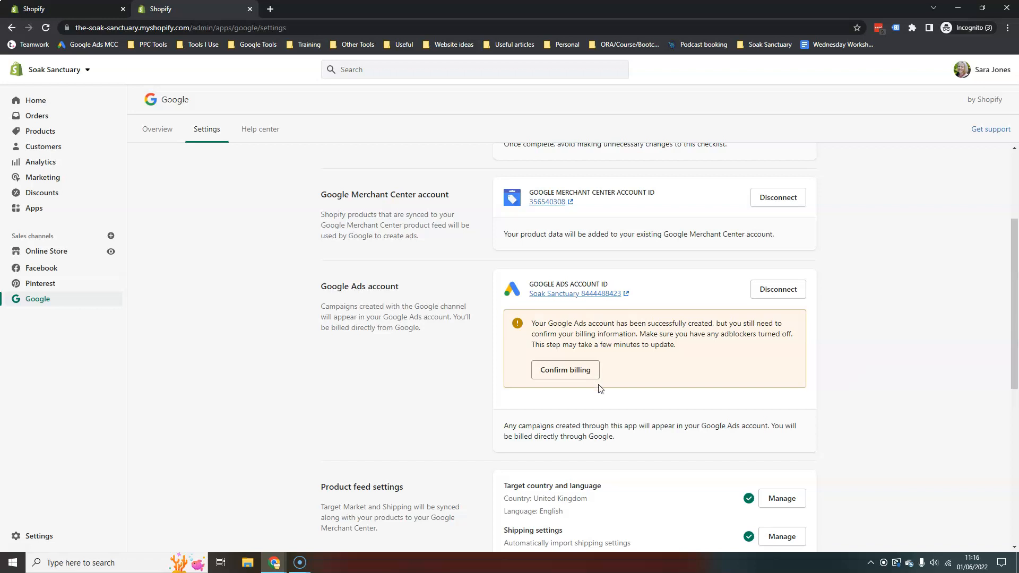
mouse_move(749, 311)
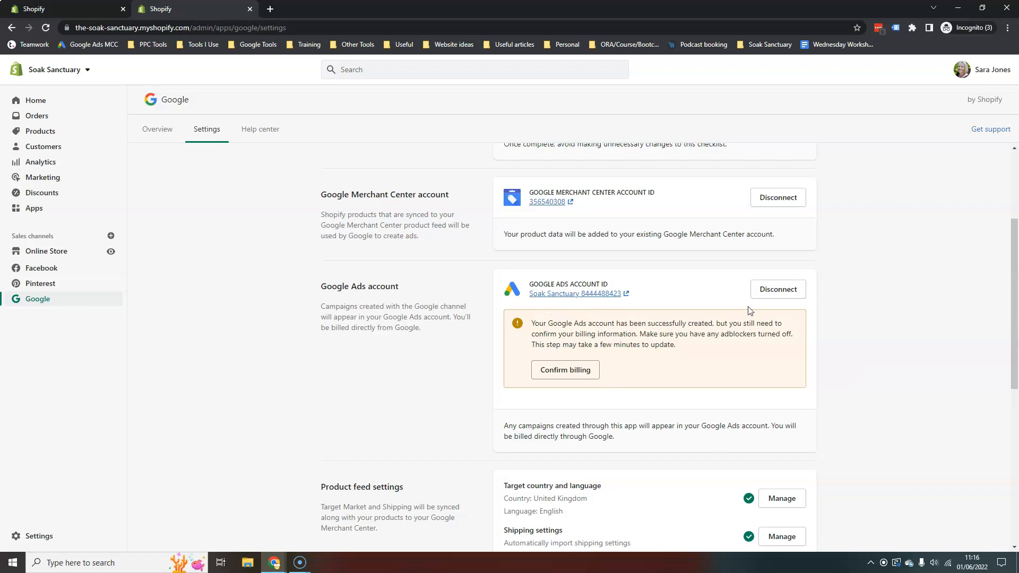
mouse_move(853, 408)
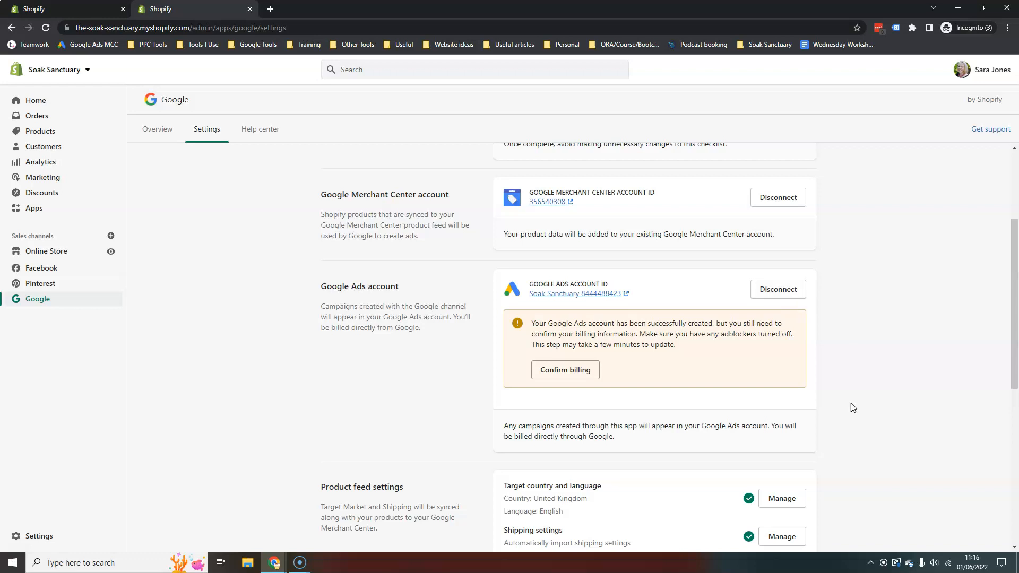
mouse_move(745, 376)
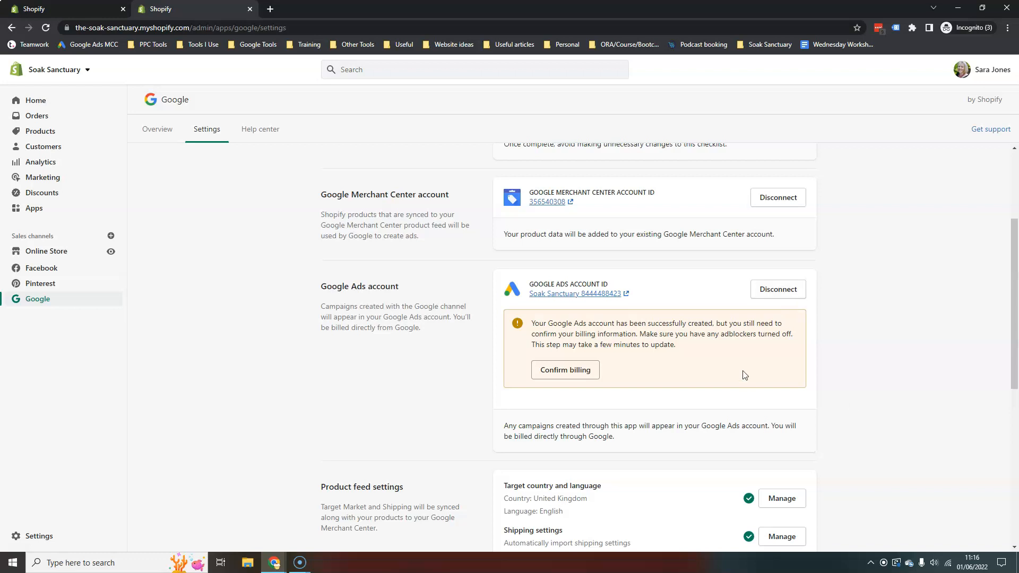
scroll(down, 3)
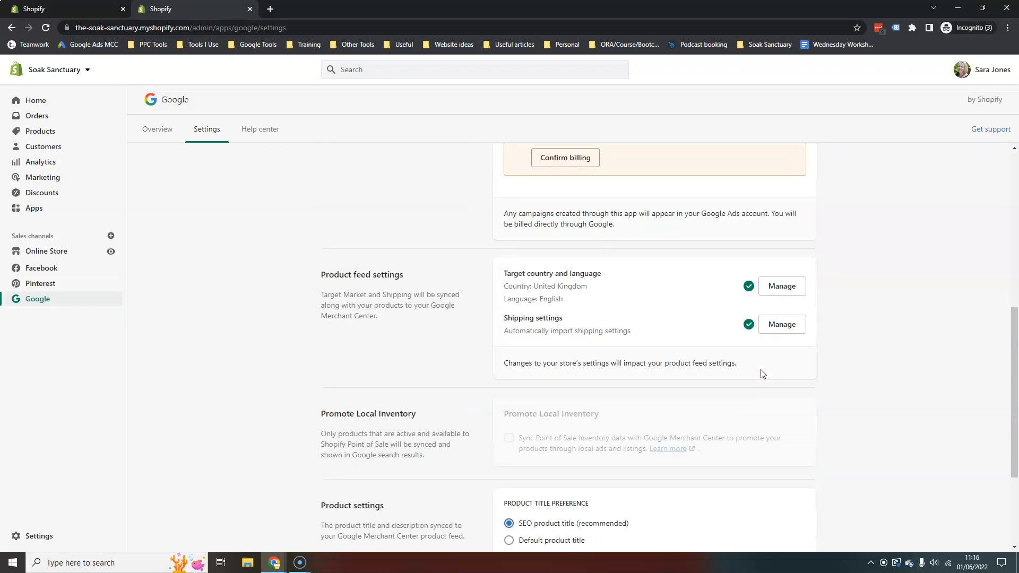